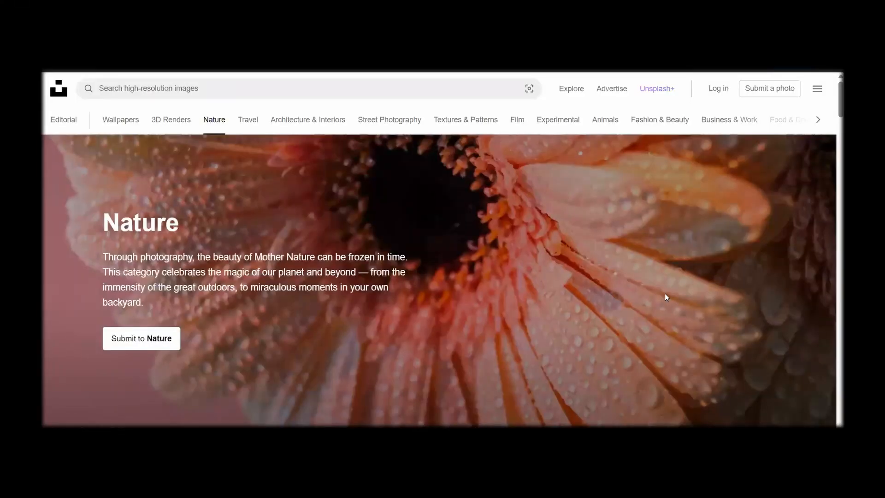
pyautogui.moveTo(457, 211)
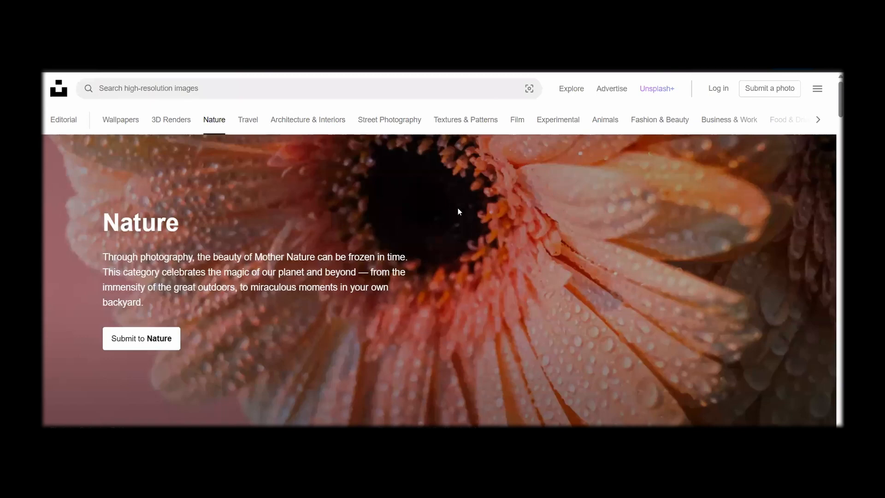
# Step: Browse the Nature feed, open Textures & Patterns, and activate the search box
pyautogui.scroll(-3)
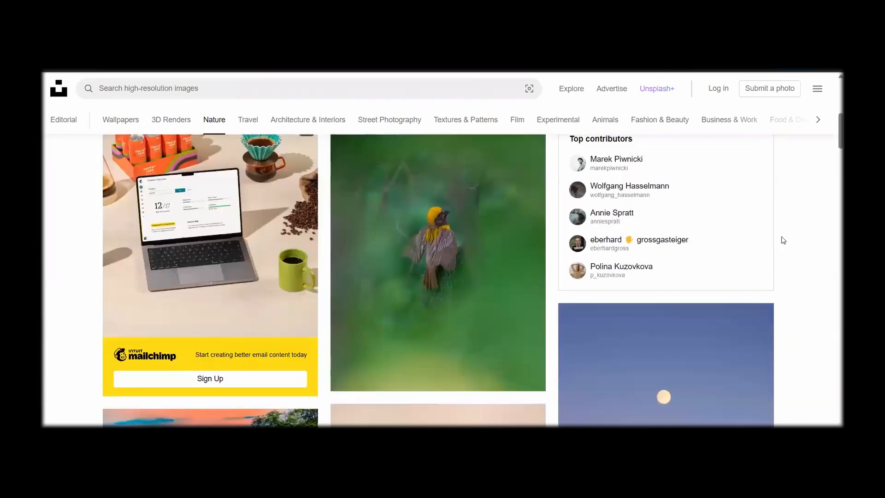
pyautogui.scroll(-3)
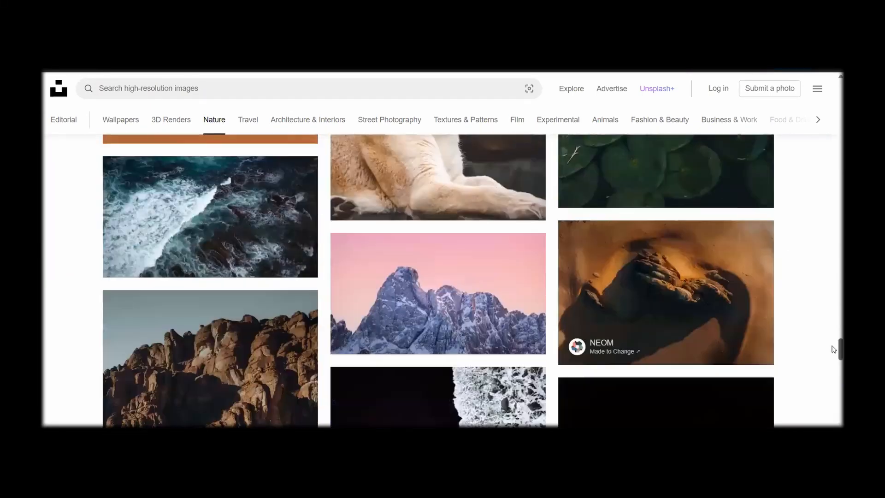
pyautogui.scroll(-3)
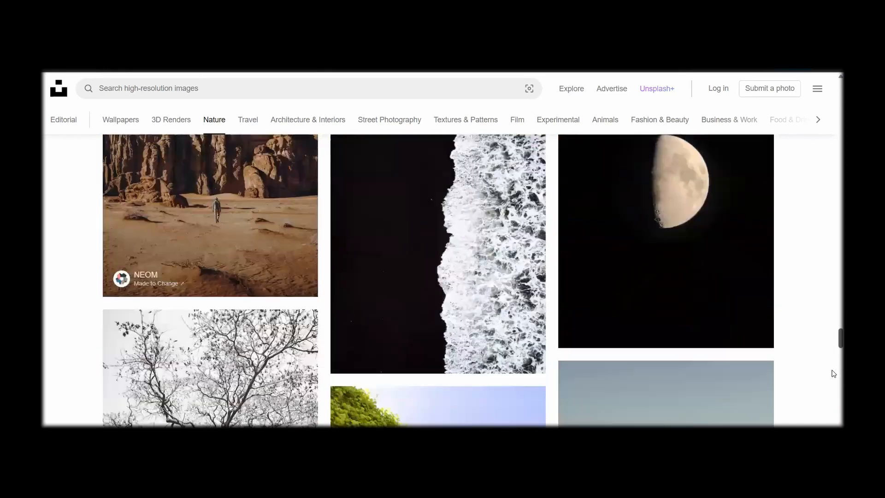
pyautogui.scroll(-3)
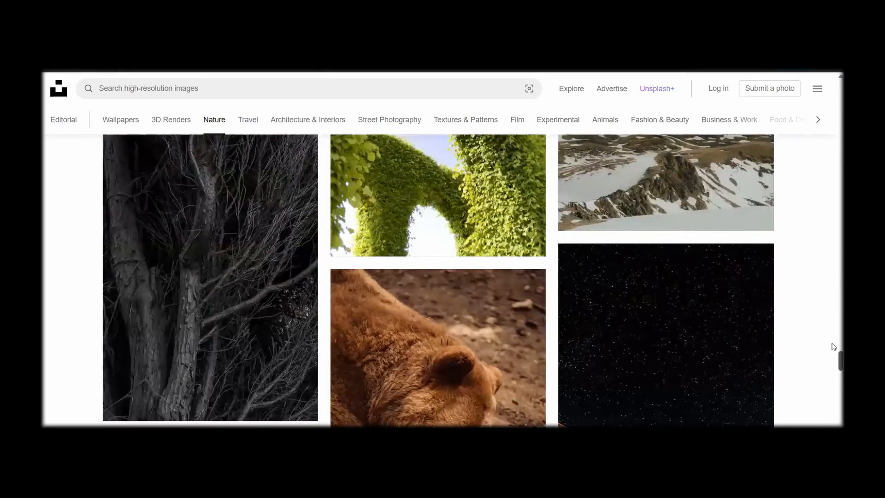
pyautogui.scroll(3)
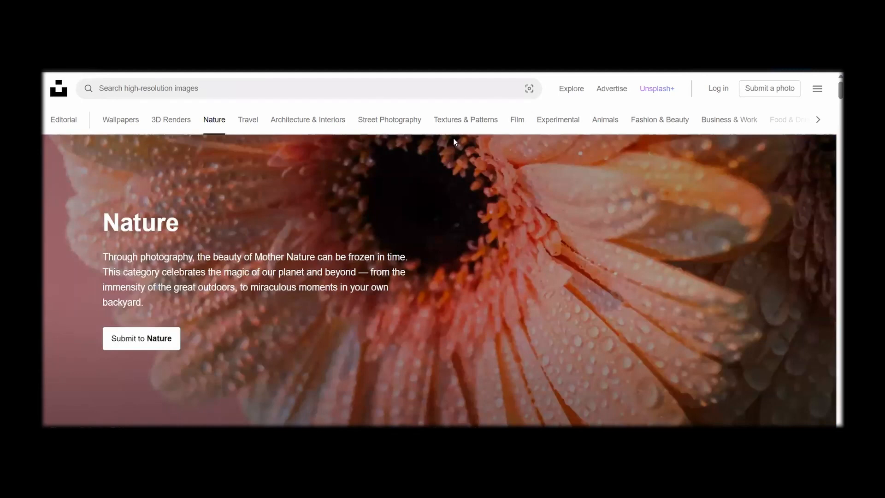
pyautogui.click(465, 119)
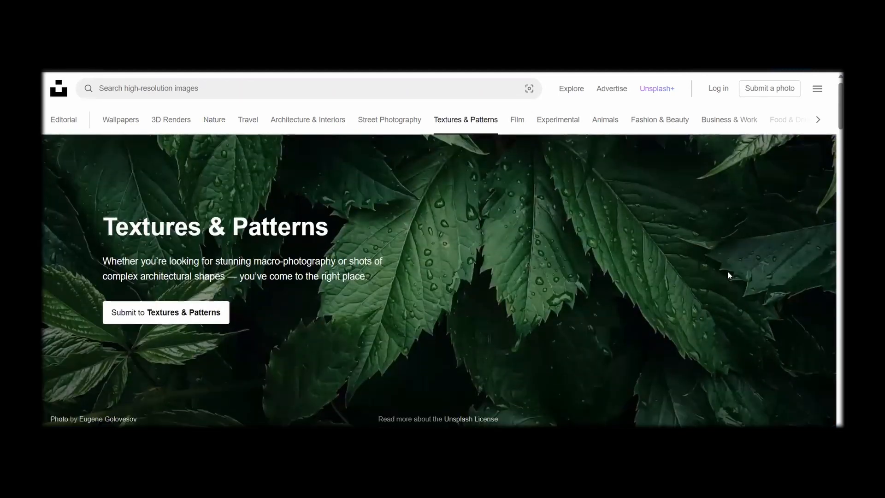
pyautogui.click(226, 88)
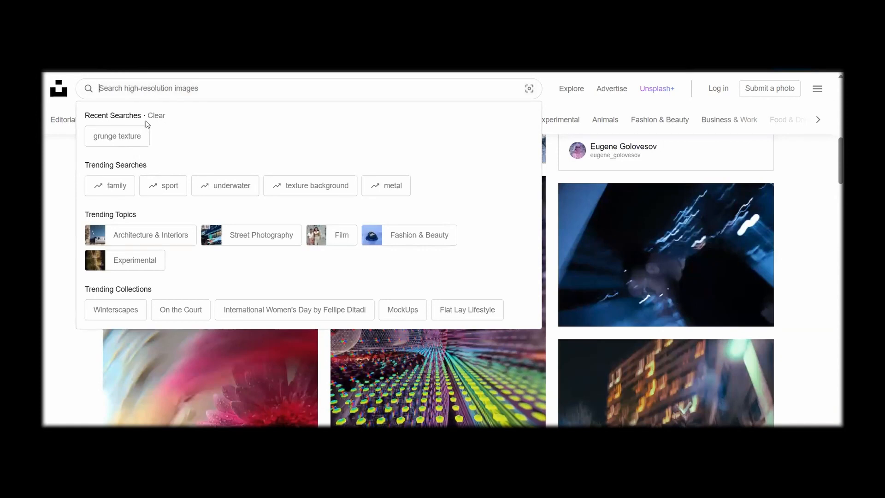
# Step: Search 'grunge texture', preview the scratched grey-and-white photo, and download it
pyautogui.click(117, 136)
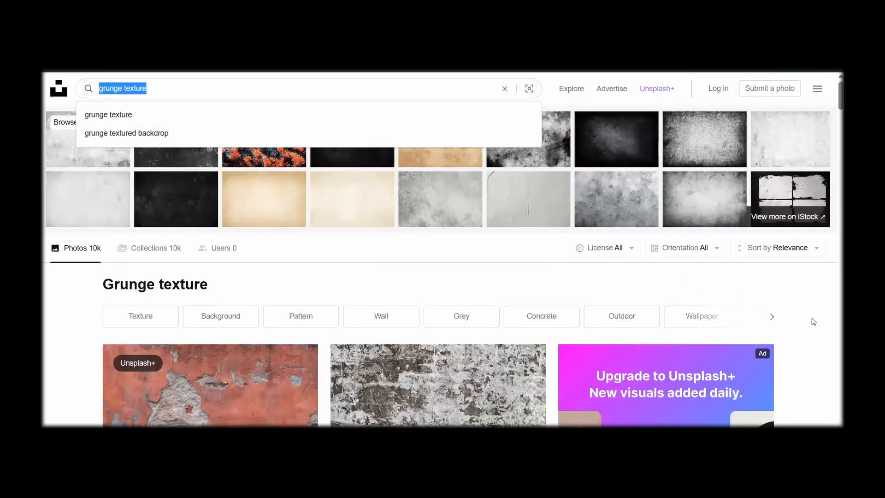
pyautogui.scroll(-3)
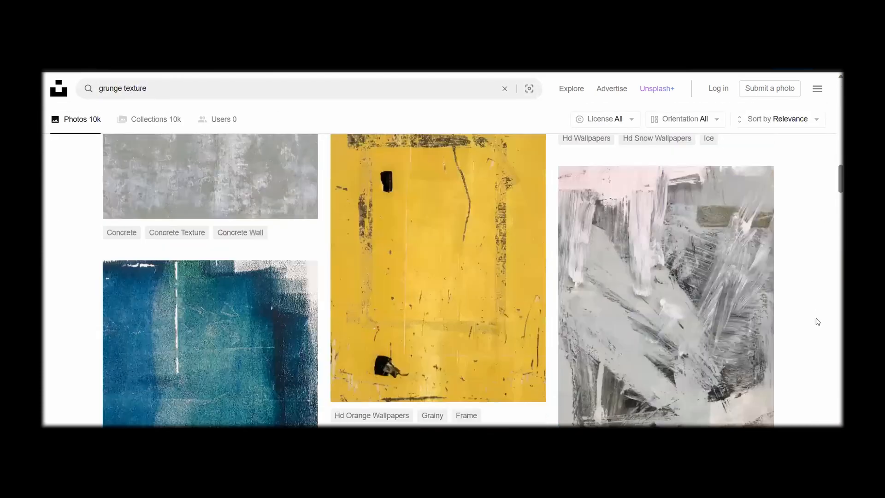
pyautogui.scroll(-3)
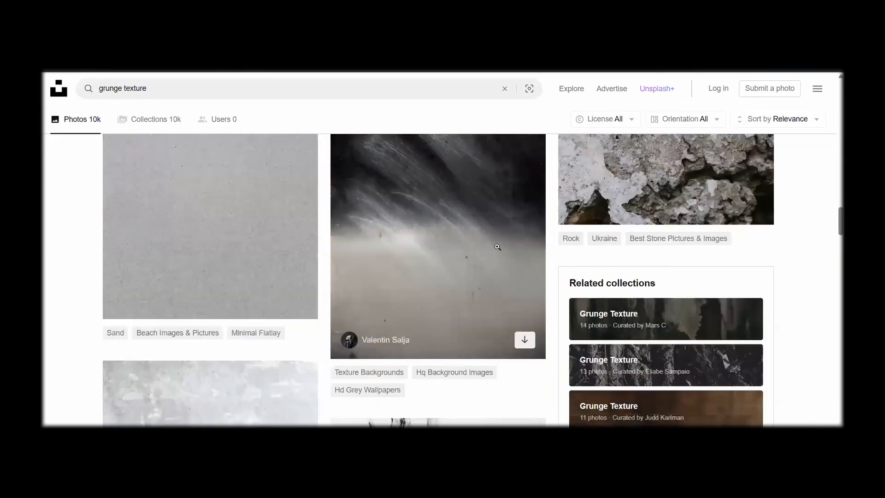
pyautogui.click(437, 245)
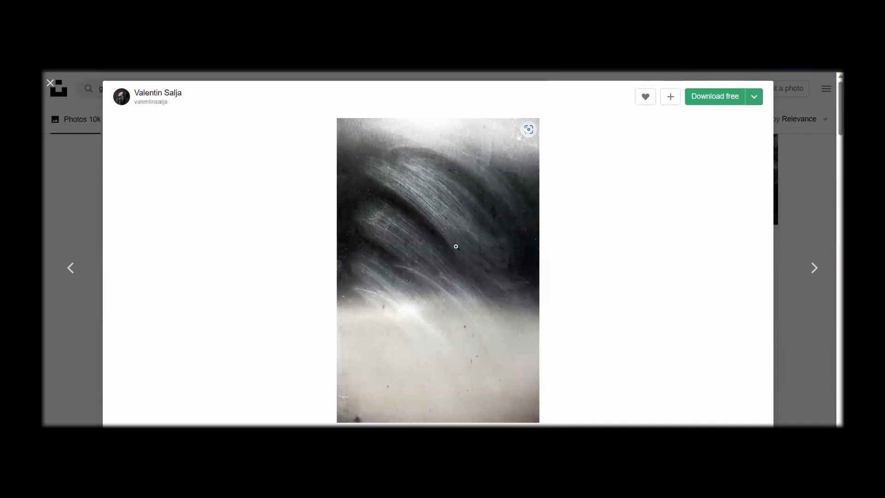
pyautogui.click(50, 83)
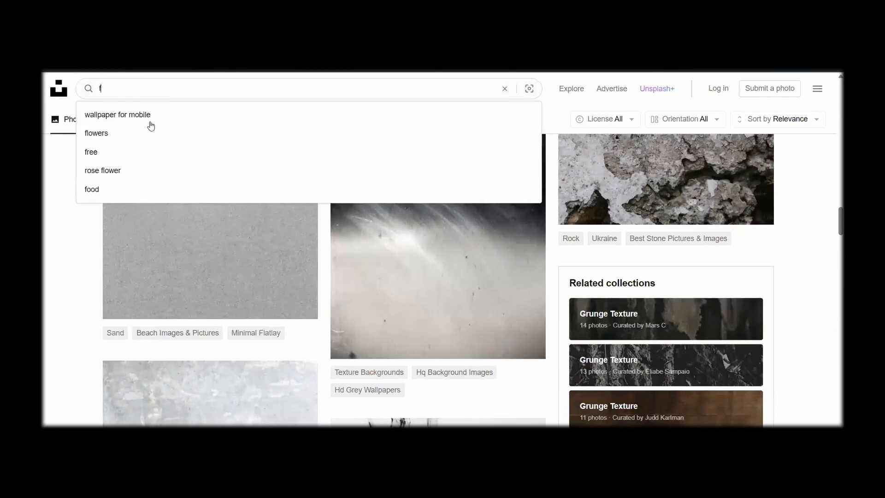
# Step: Search Unsplash for 'film' and open the blank film-strip frame photo
pyautogui.write('ilm')
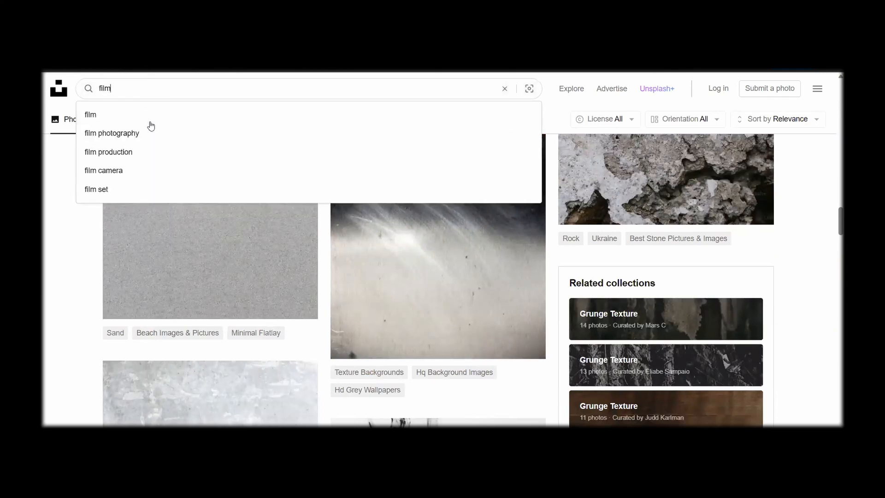
pyautogui.click(91, 115)
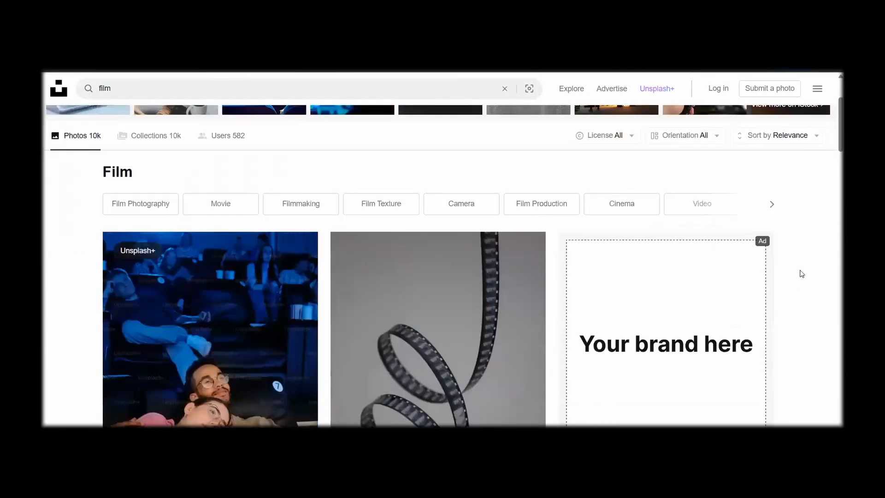
pyautogui.scroll(-3)
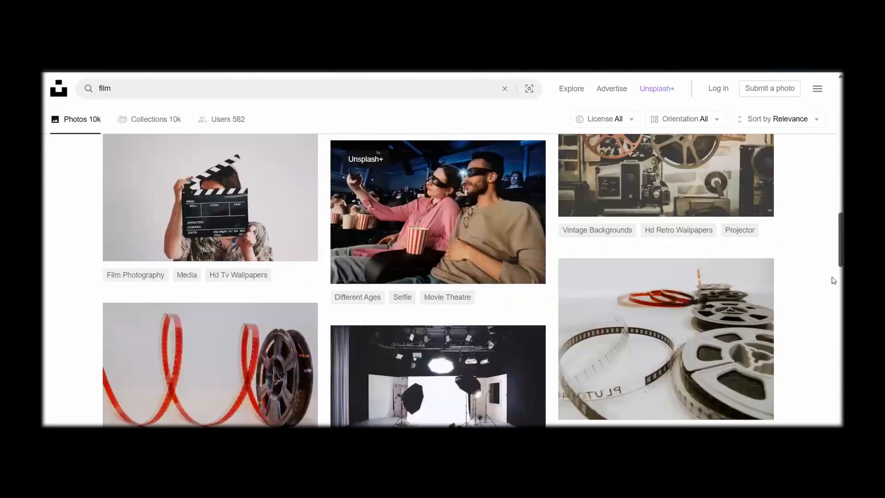
pyautogui.scroll(-3)
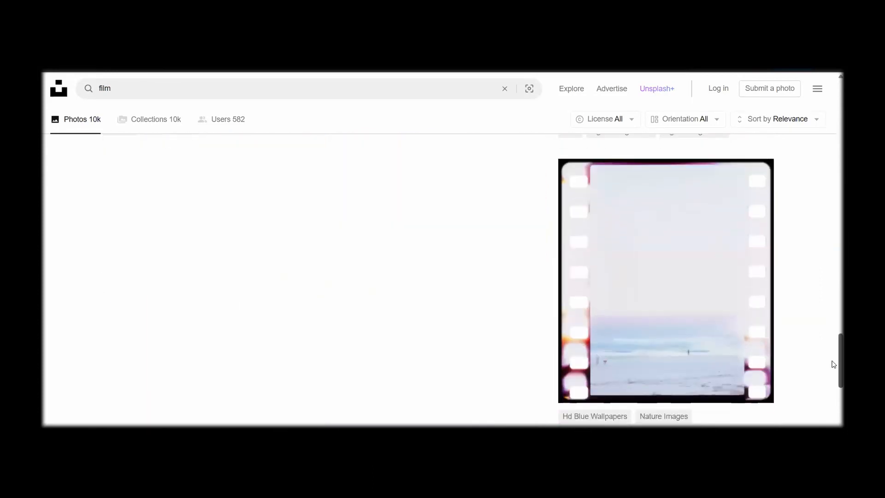
pyautogui.click(664, 281)
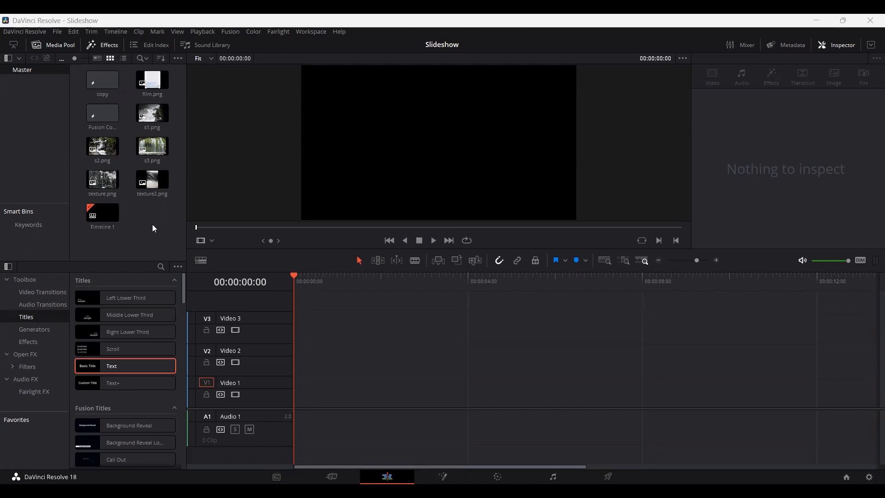
# Step: Create a five-second Fusion composition named 'Slideshow' in the Media Pool
pyautogui.rightClick(153, 228)
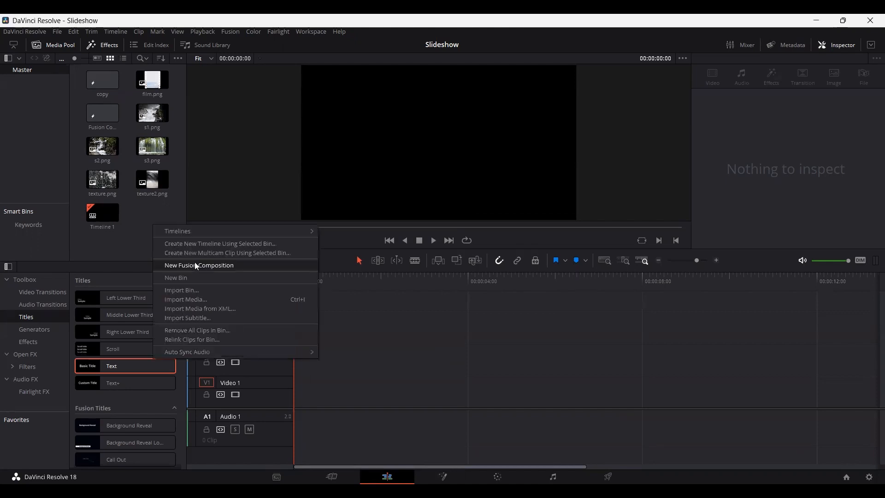
pyautogui.click(198, 266)
pyautogui.write('Slideshow')
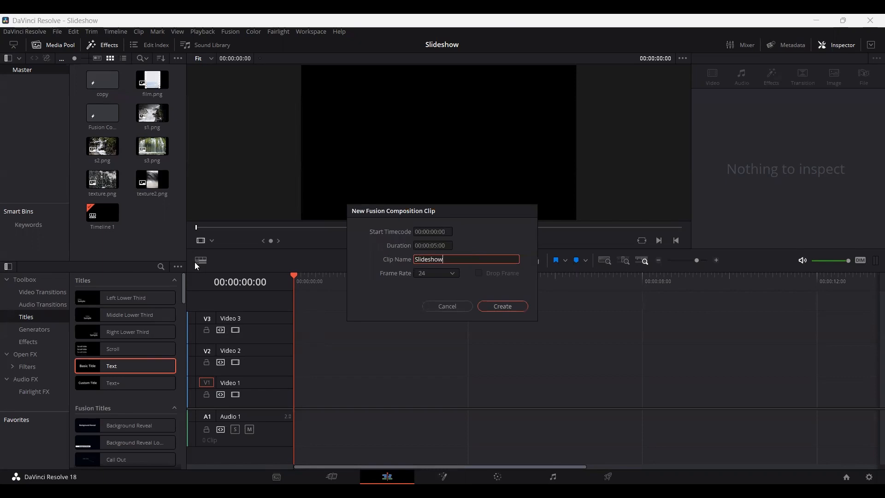
pyautogui.click(500, 306)
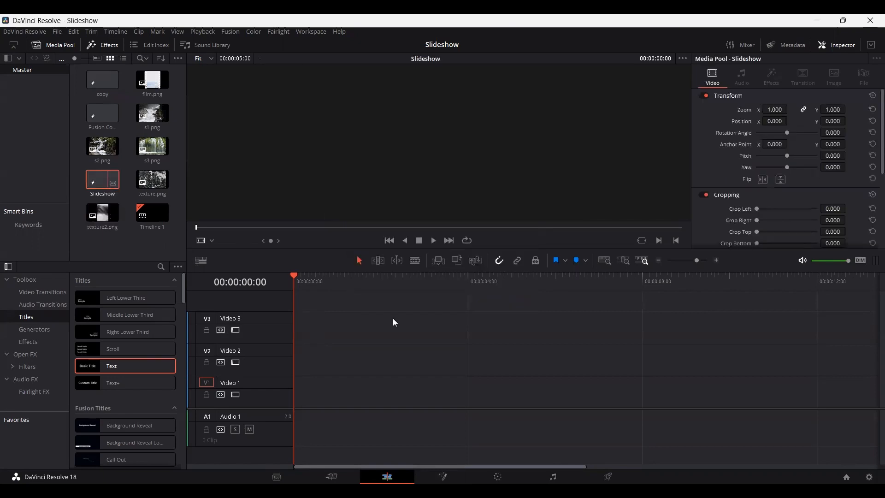
pyautogui.click(442, 475)
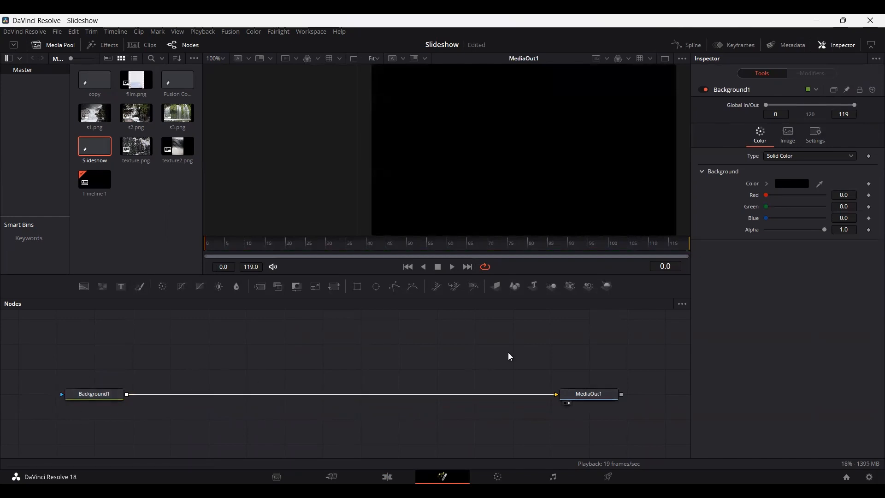
pyautogui.moveTo(388, 319)
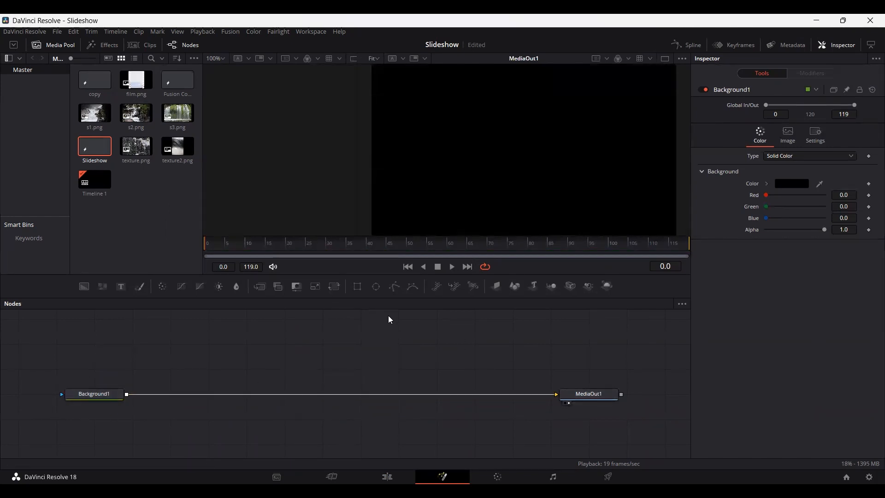
pyautogui.moveTo(337, 331)
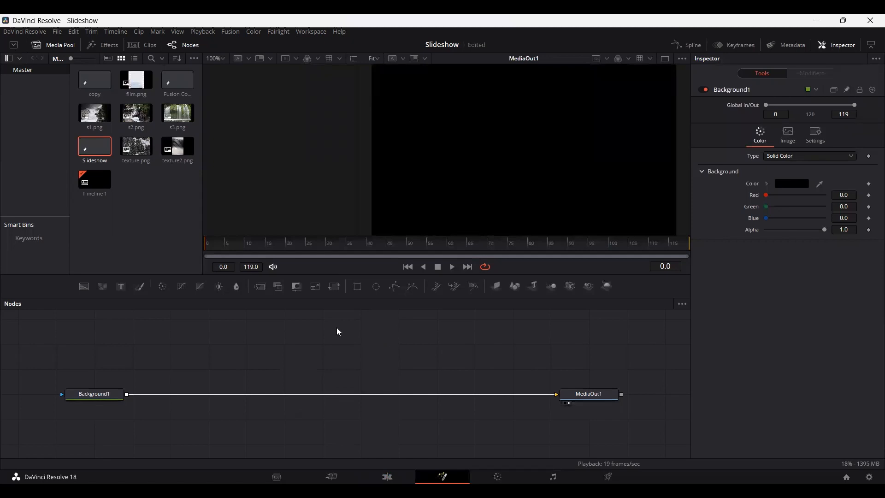
# Step: Merge s1.png onto the Background1–MediaOut1 link as Merge1, then clear the selection
pyautogui.click(94, 112)
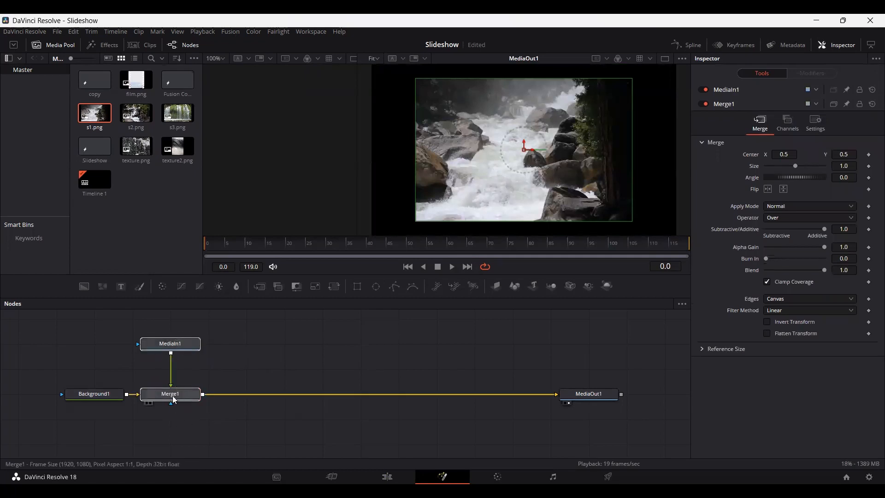
pyautogui.click(177, 146)
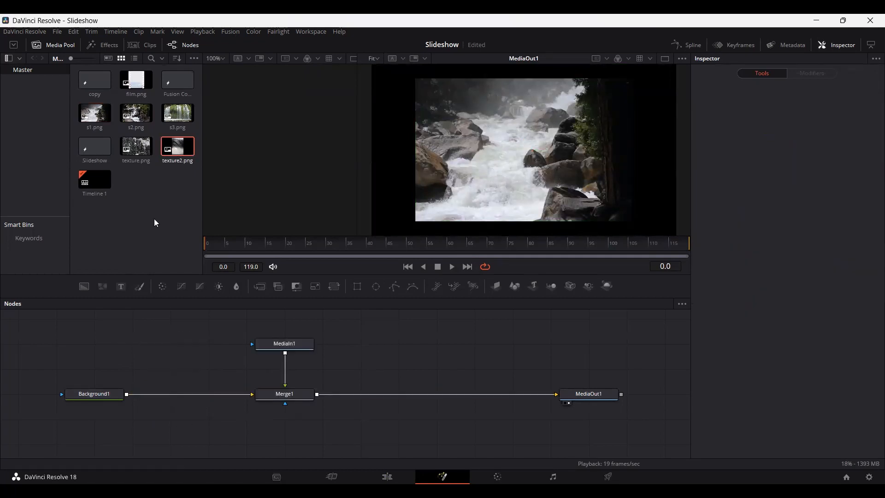
# Step: Add film.png via Merge2, sized 1.5 and rotated 90 degrees
pyautogui.click(136, 80)
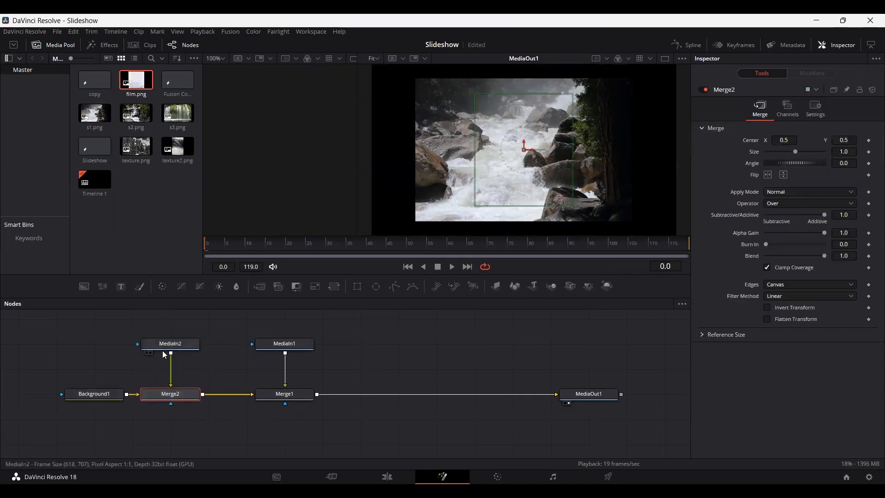
pyautogui.click(843, 152)
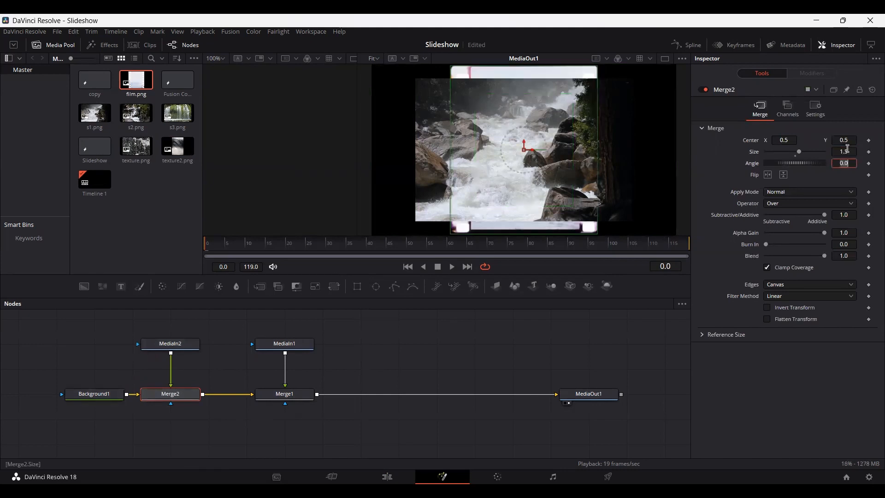
pyautogui.write('9')
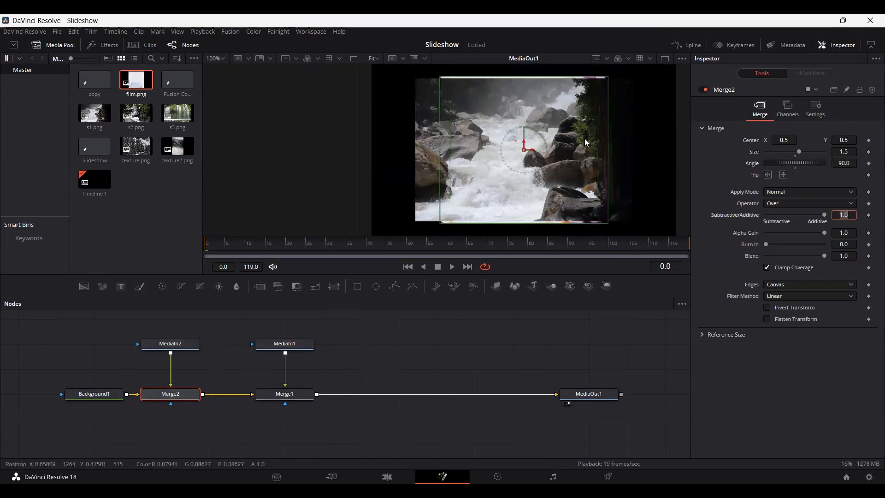
# Step: Set Merge1's Apply Mode to Multiply and deselect to preview the blend
pyautogui.click(284, 393)
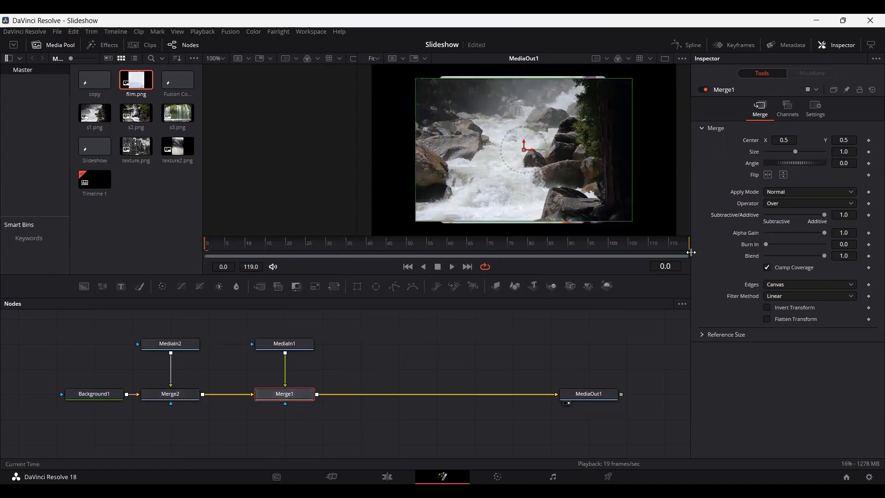
pyautogui.click(809, 191)
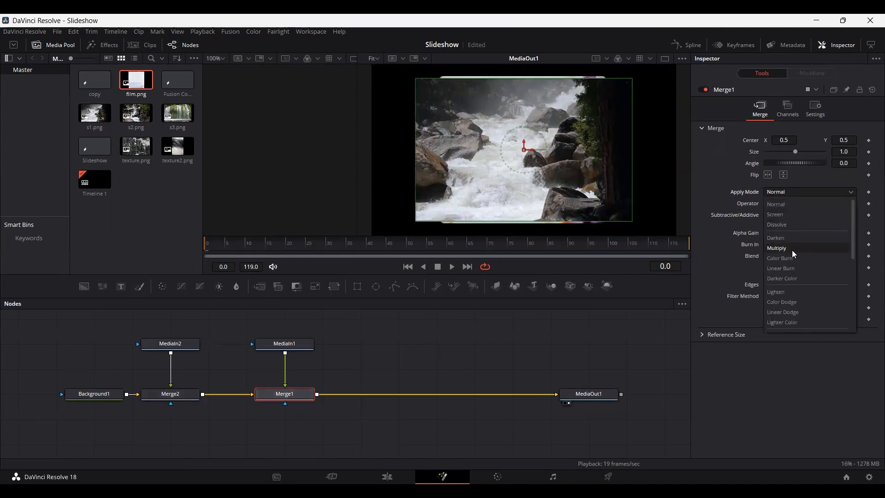
pyautogui.click(777, 248)
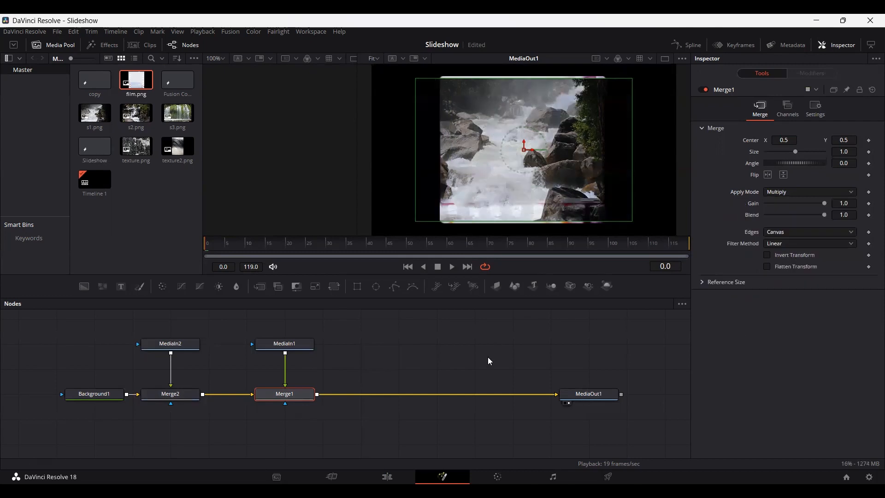
pyautogui.click(433, 337)
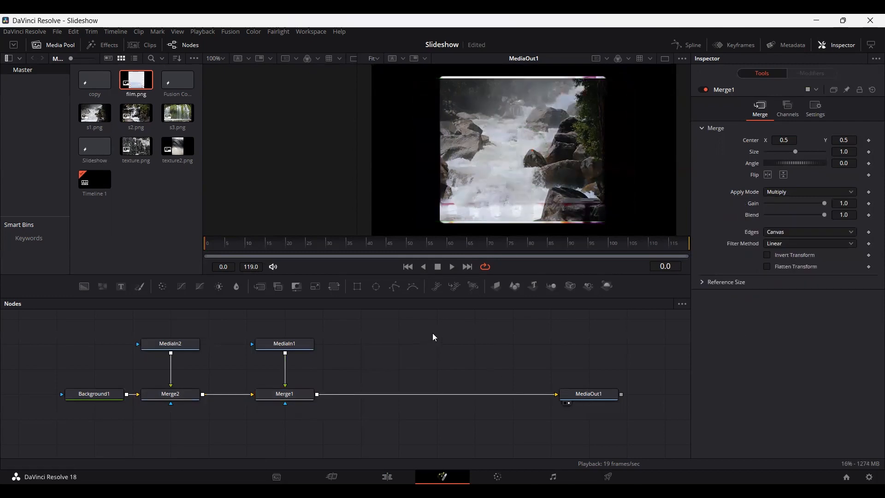
pyautogui.moveTo(540, 224)
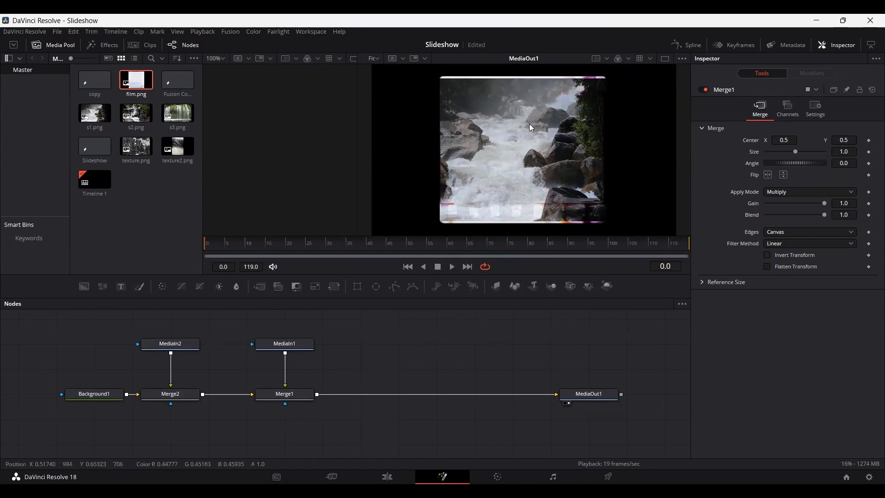
pyautogui.moveTo(301, 393)
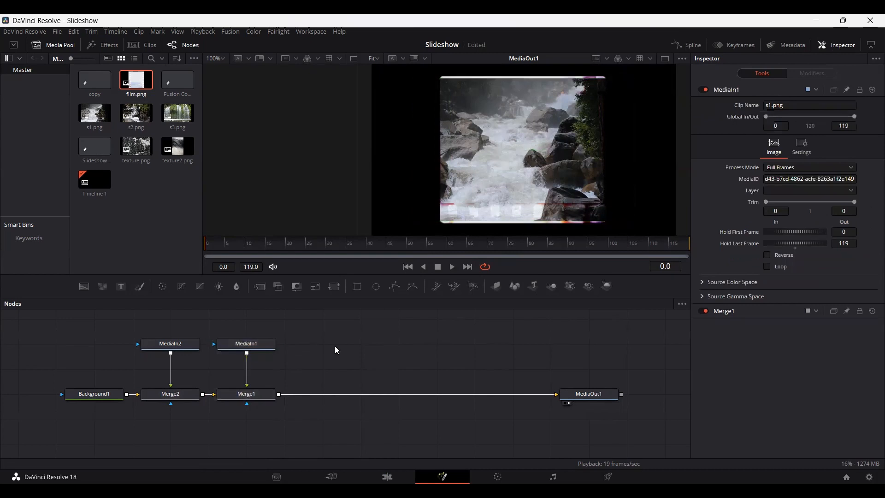
pyautogui.moveTo(166, 168)
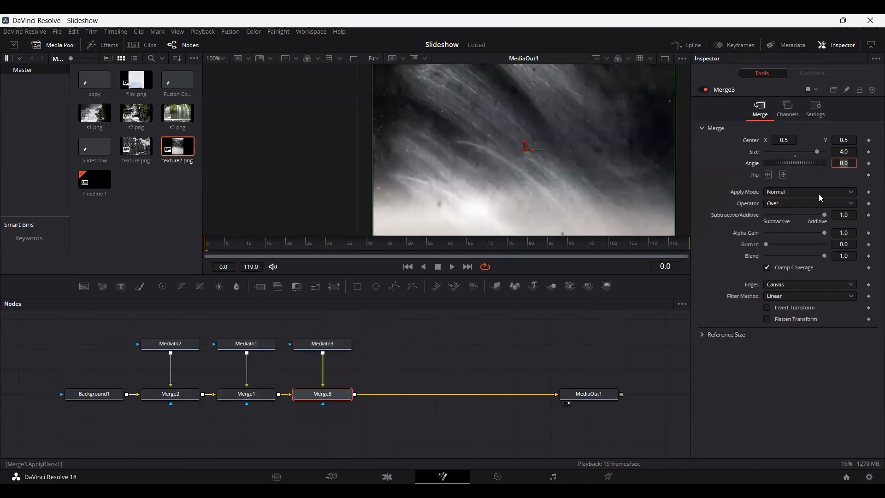
# Step: Set Merge3's grunge texture to Screen mode, blend 0.6, and size 4
pyautogui.click(807, 191)
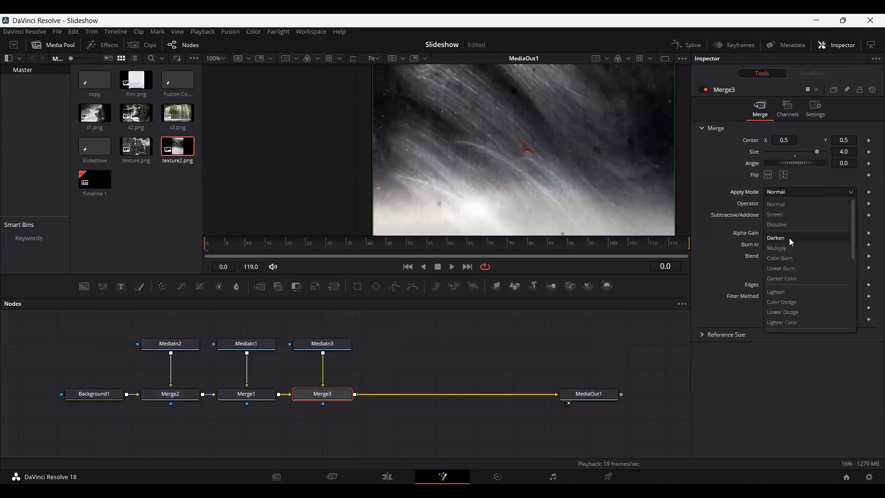
pyautogui.moveTo(781, 214)
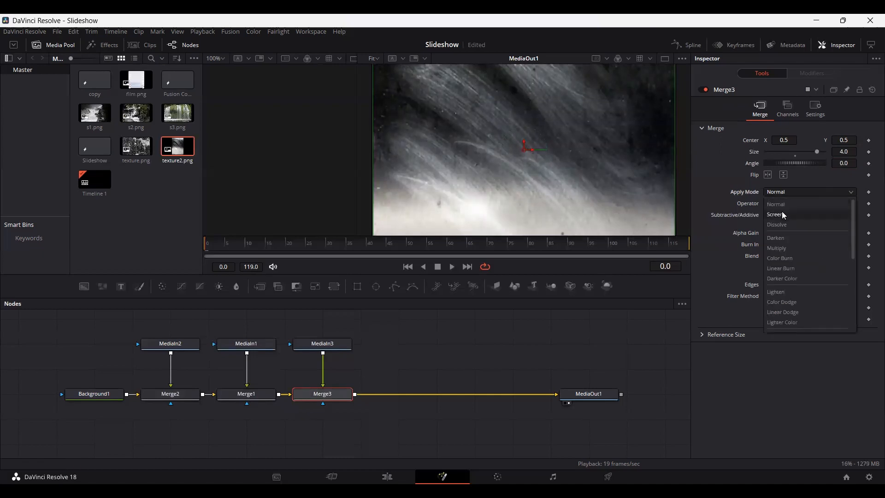
pyautogui.click(774, 214)
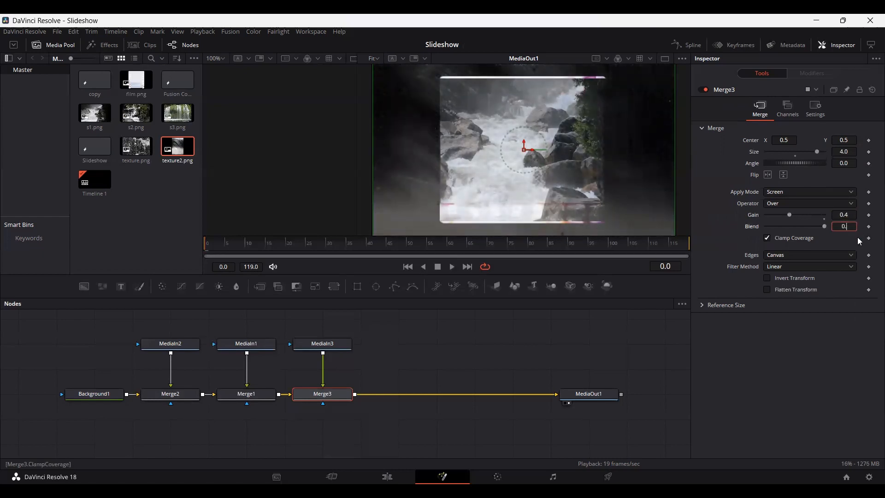
pyautogui.write('0.6')
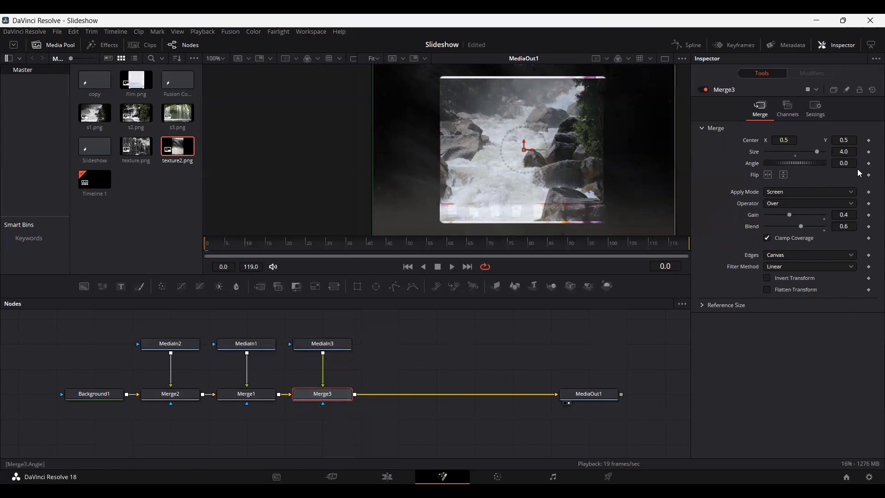
pyautogui.click(843, 151)
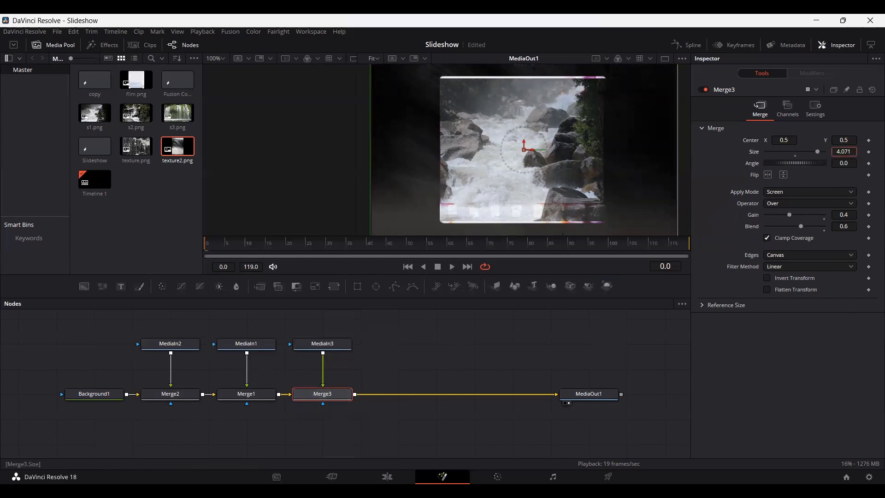
pyautogui.click(843, 151)
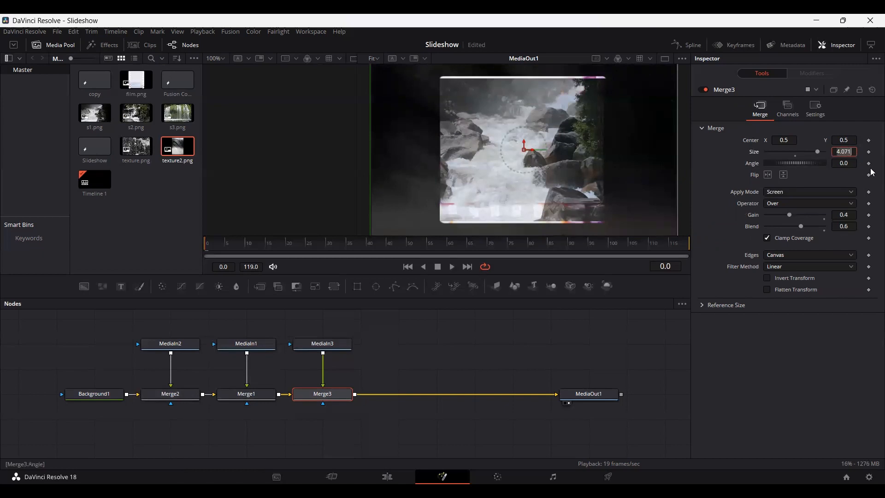
pyautogui.write('4')
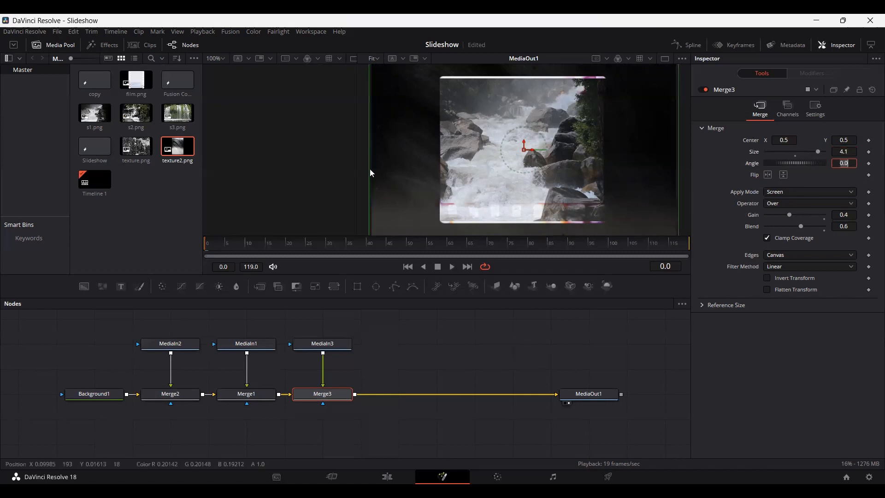
pyautogui.moveTo(520, 159)
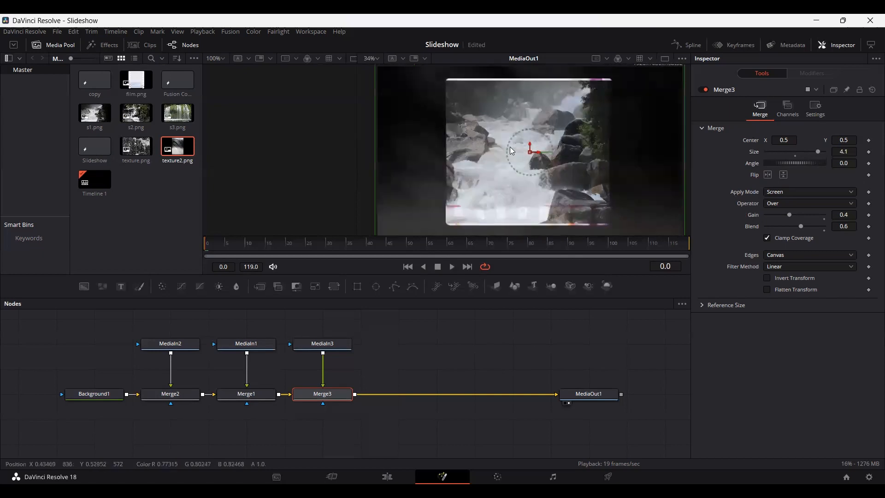
# Step: Give Merge4's texture size 4.5, angle 110°, Screen mode, and blend 0.3
pyautogui.click(490, 338)
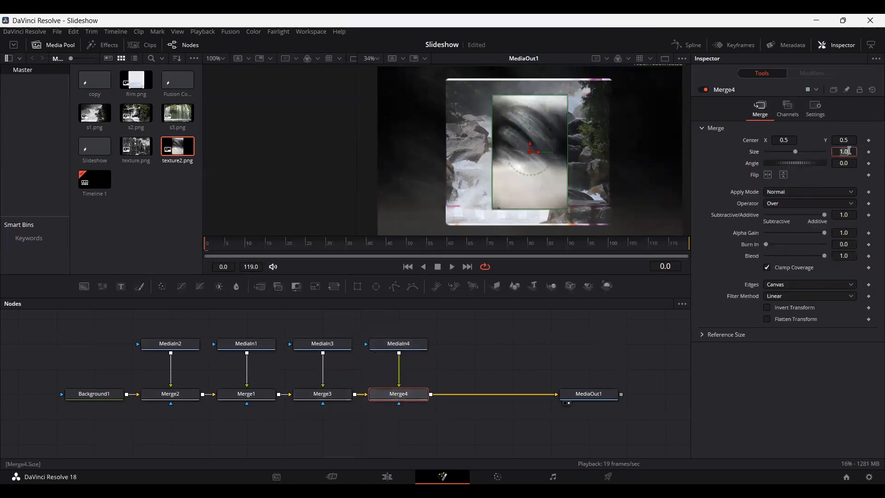
pyautogui.write('4.5')
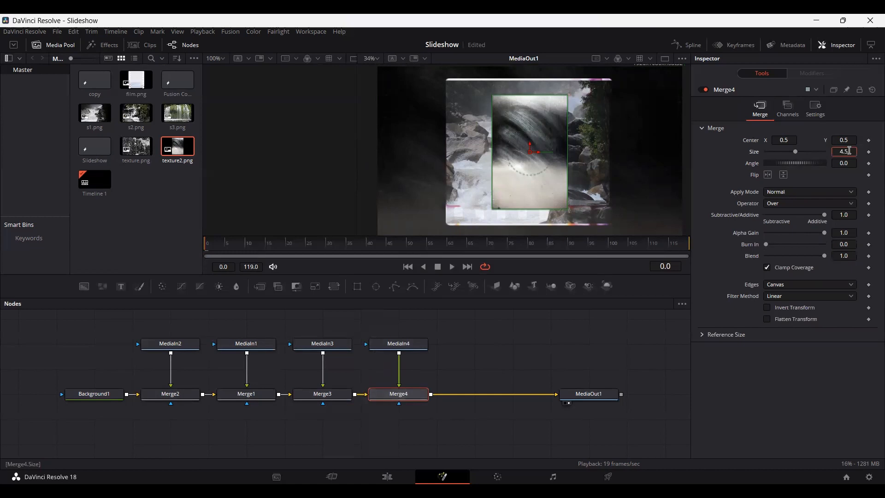
pyautogui.click(843, 163)
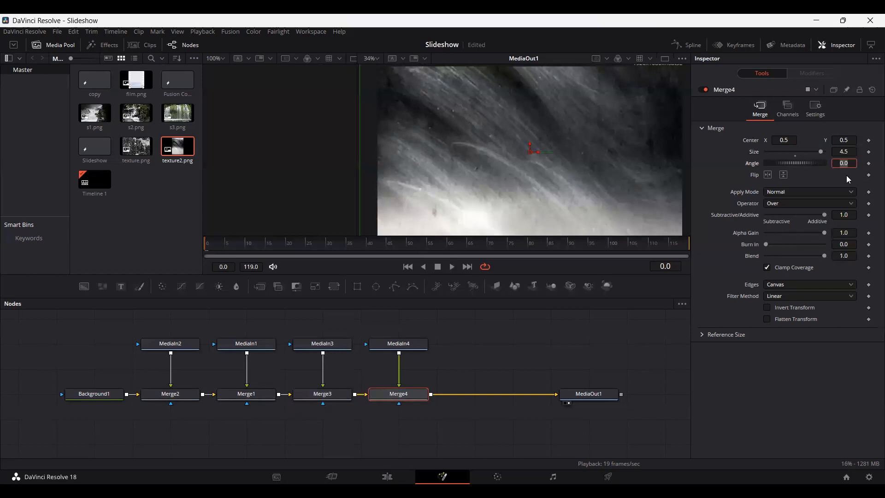
pyautogui.write('9')
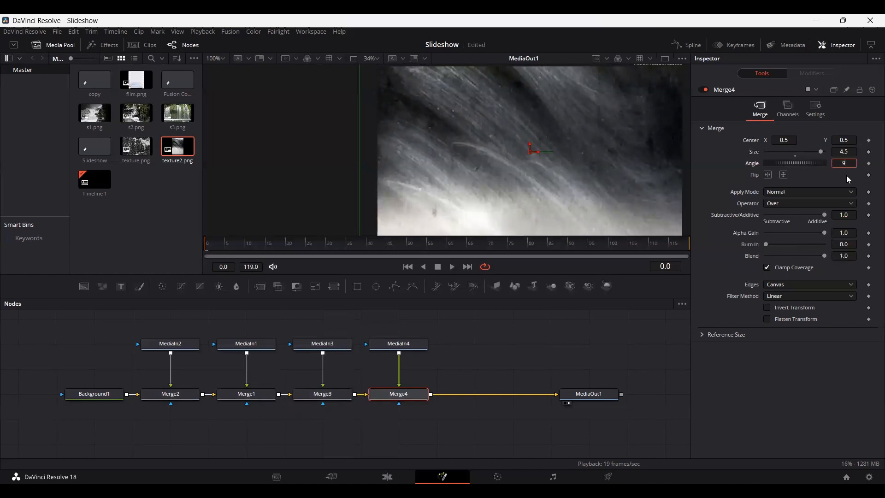
pyautogui.write('110.0')
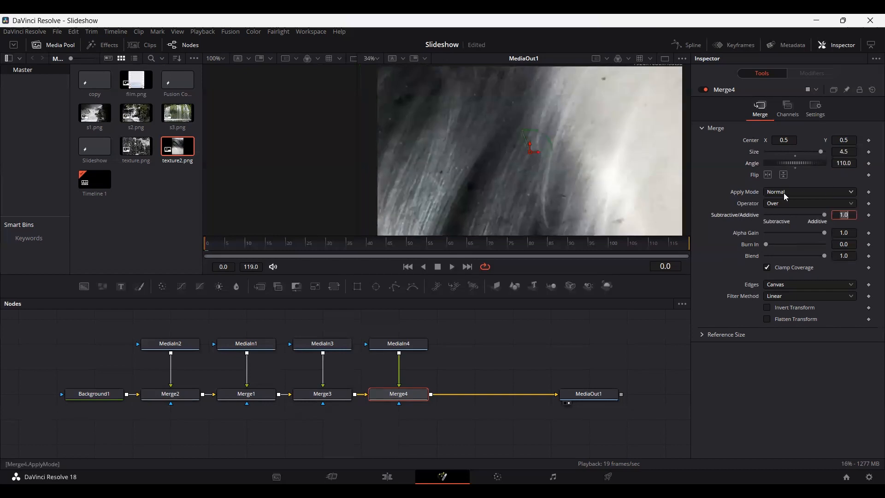
pyautogui.click(807, 191)
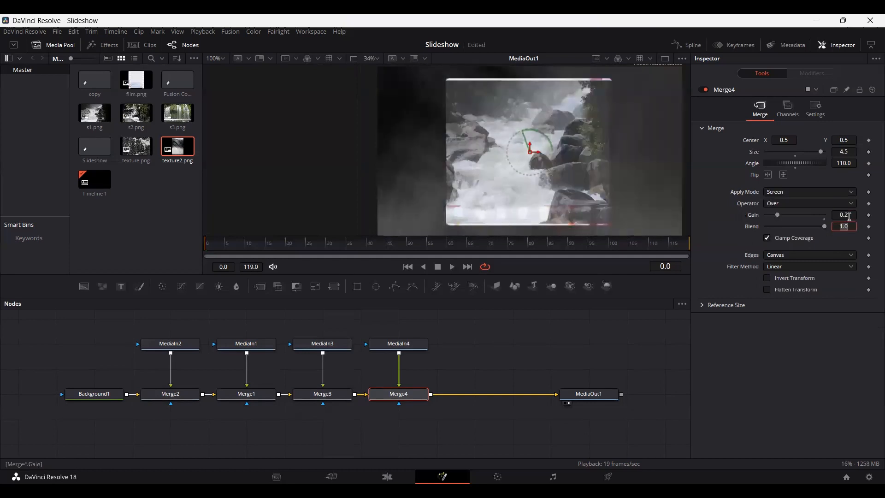
pyautogui.click(843, 226)
pyautogui.write('0.3')
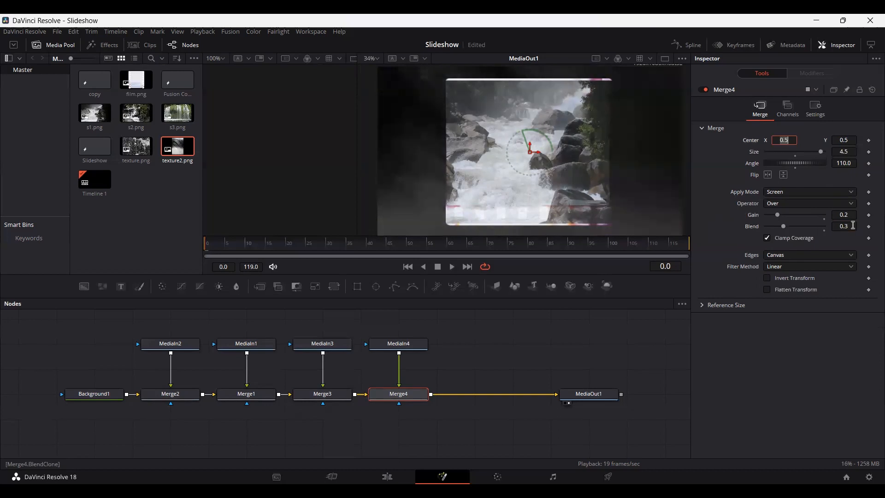
pyautogui.click(530, 343)
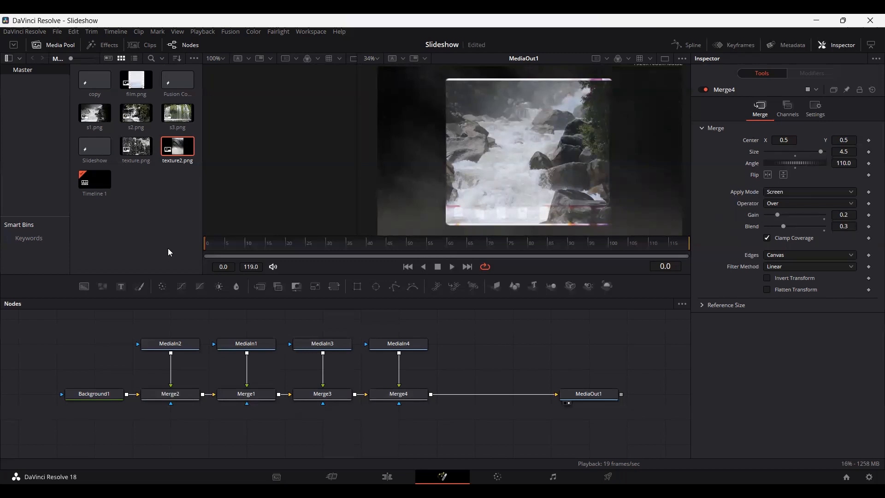
# Step: Keyframe Merge1 to size 1.3 and angle 10° at frame 119
pyautogui.click(246, 393)
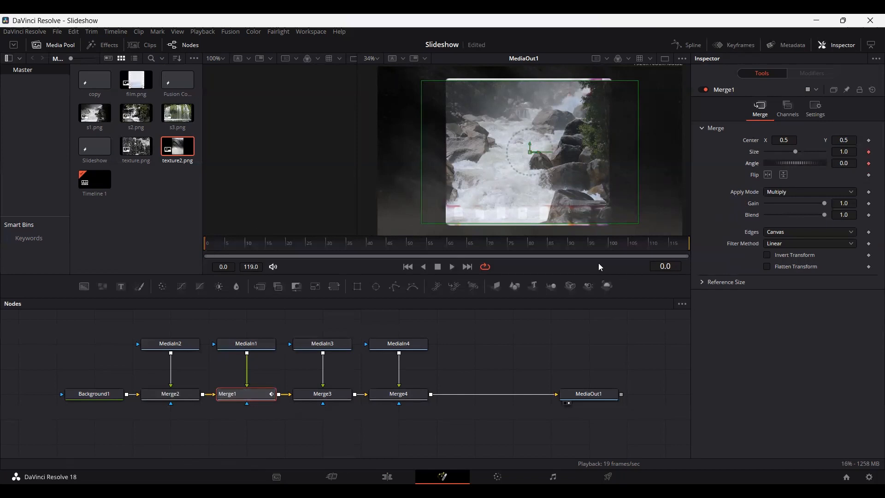
pyautogui.click(683, 242)
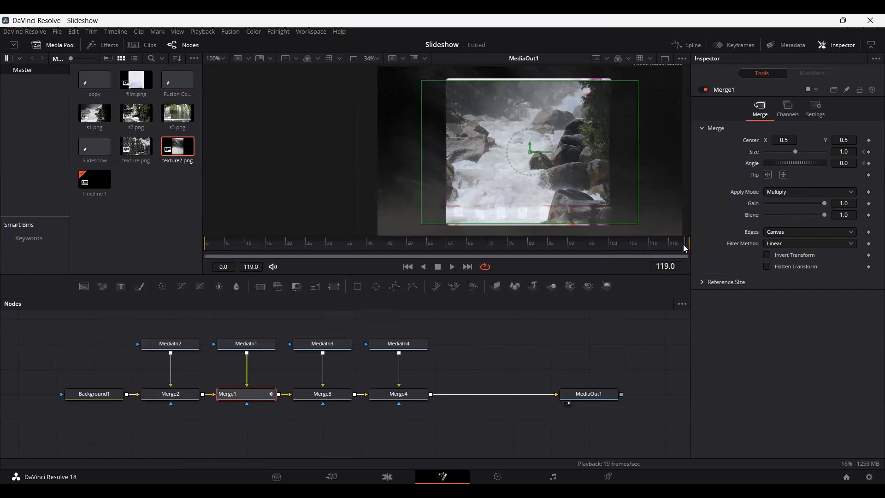
pyautogui.moveTo(686, 247)
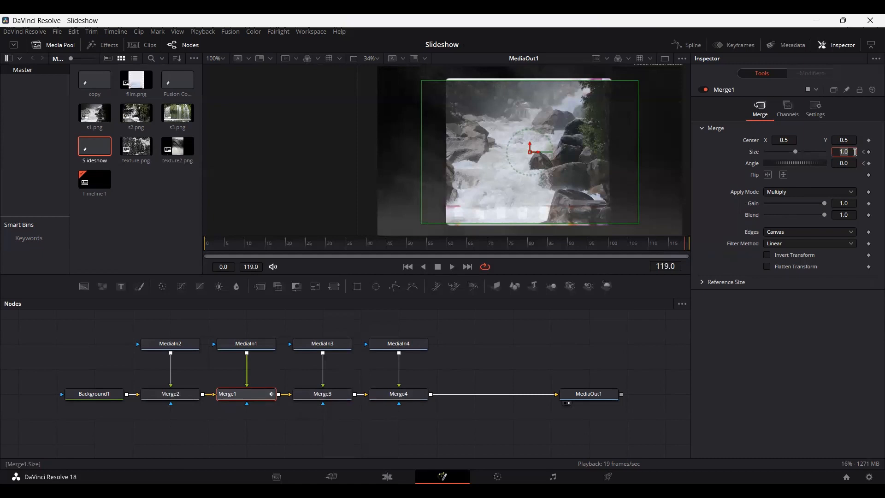
pyautogui.write('1.3')
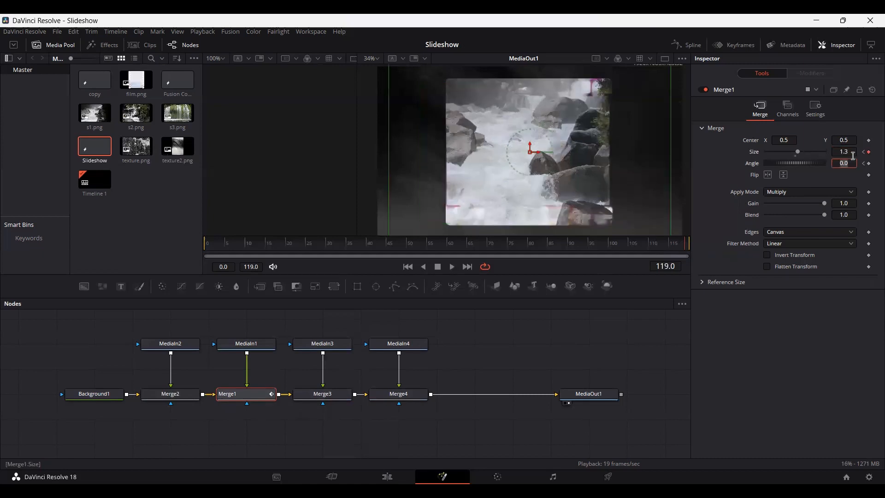
pyautogui.write('10')
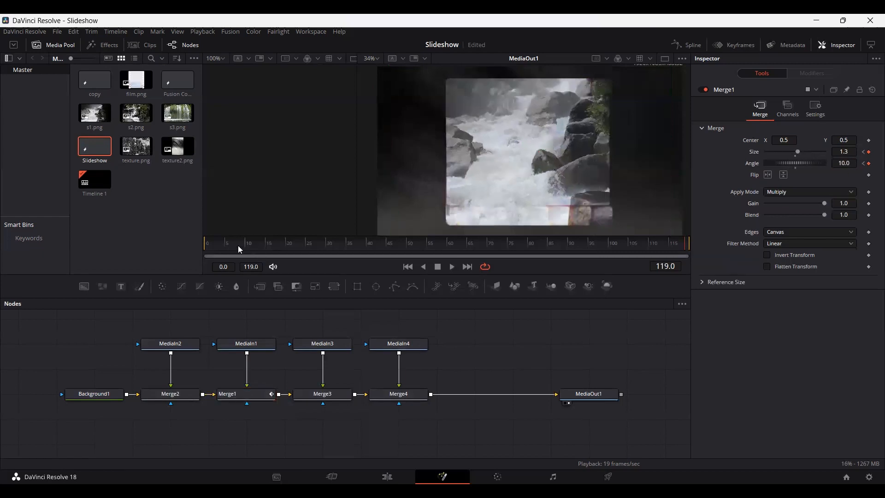
pyautogui.click(451, 266)
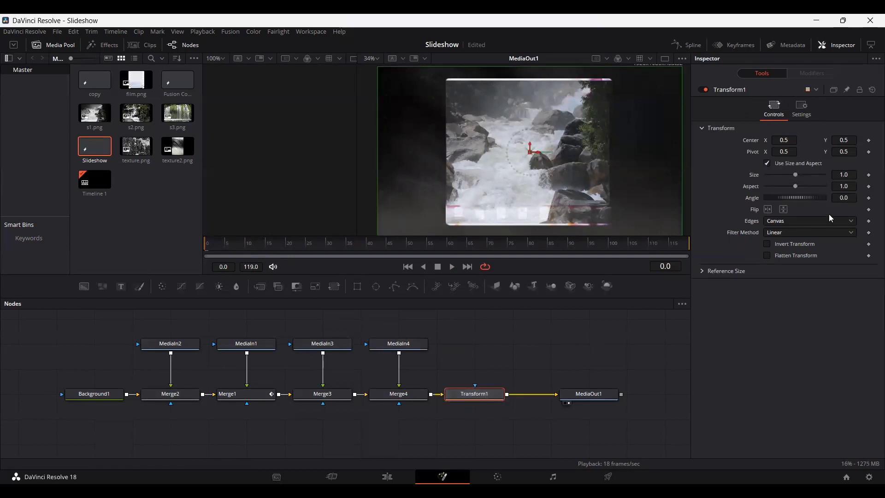
# Step: Keyframe Transform1's size so the framed photo scales up to about 1.05 by frame 65
pyautogui.click(868, 175)
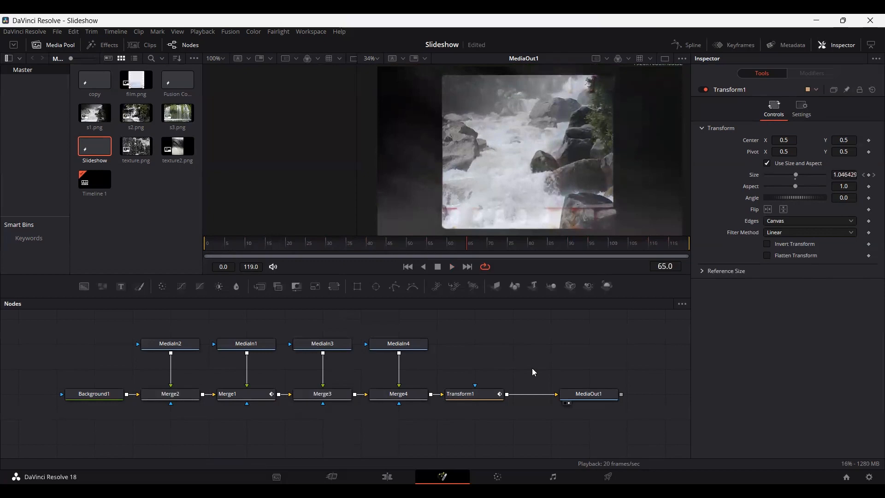
pyautogui.moveTo(531, 368)
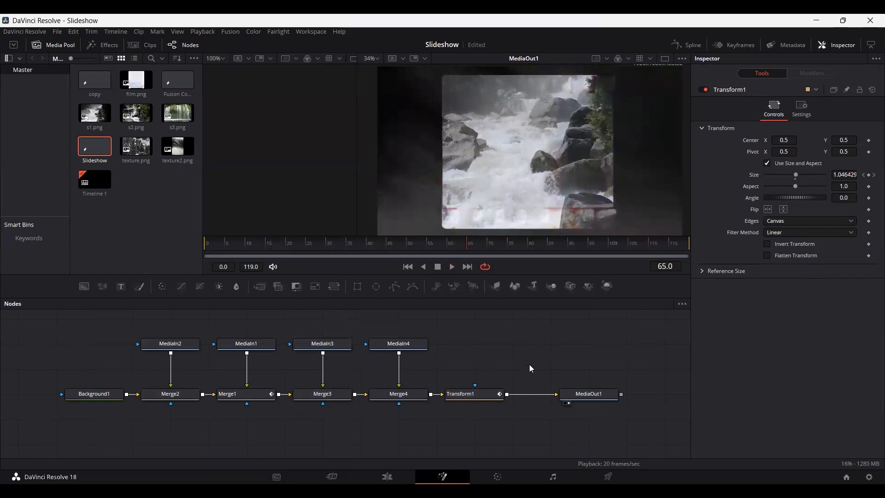
# Step: On the Edit page, place the Slideshow composition at the start of Video 1
pyautogui.click(387, 476)
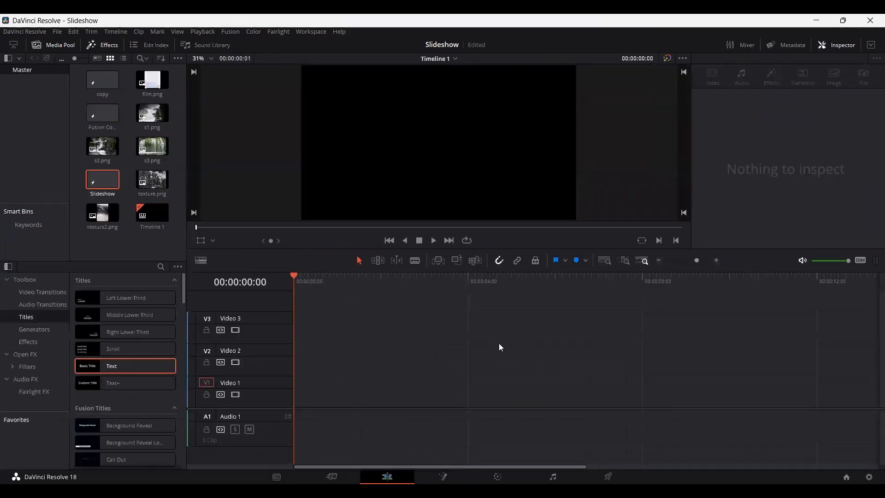
pyautogui.click(102, 179)
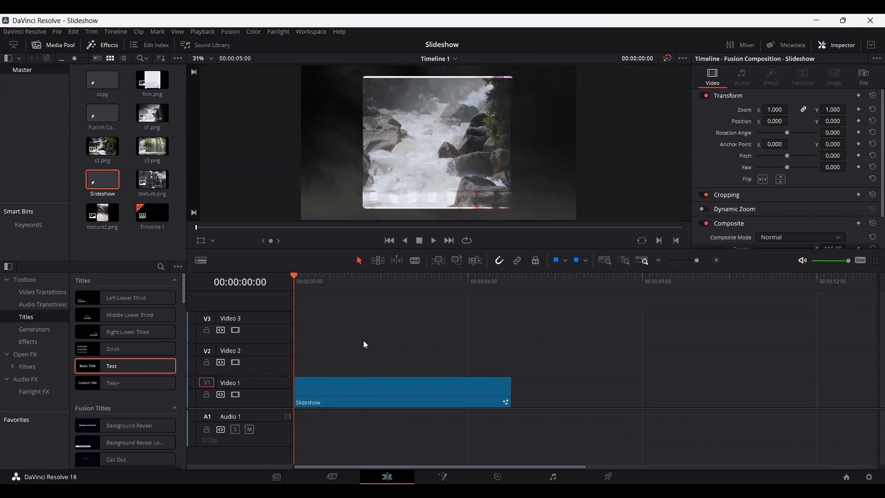
# Step: Duplicate the Slideshow clip as 'Slideshow copy' and open it on the Fusion page
pyautogui.rightClick(102, 179)
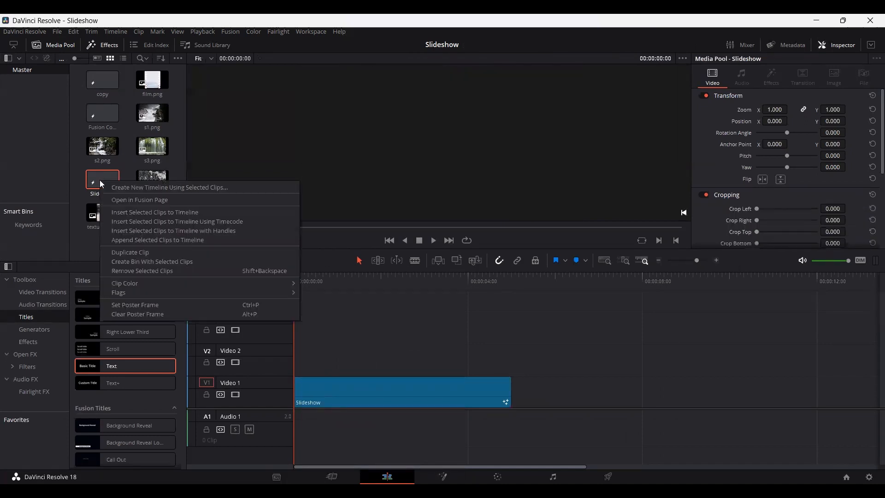
pyautogui.moveTo(135, 254)
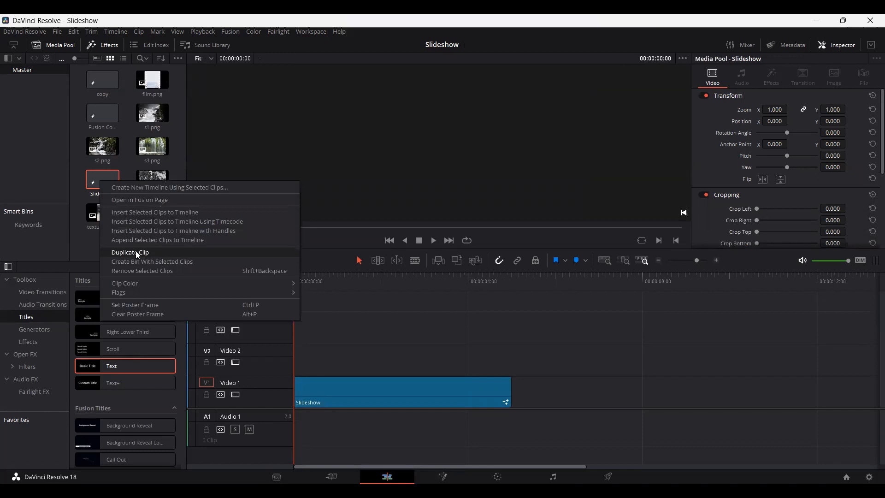
pyautogui.click(129, 251)
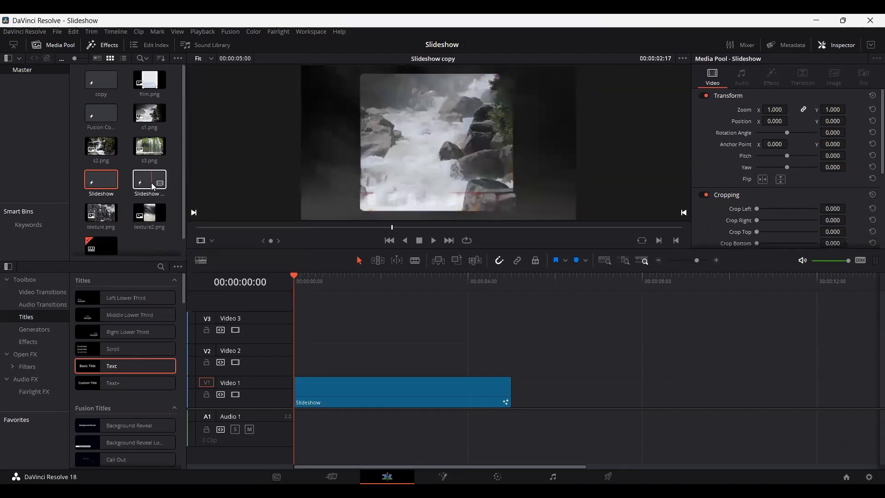
pyautogui.click(443, 475)
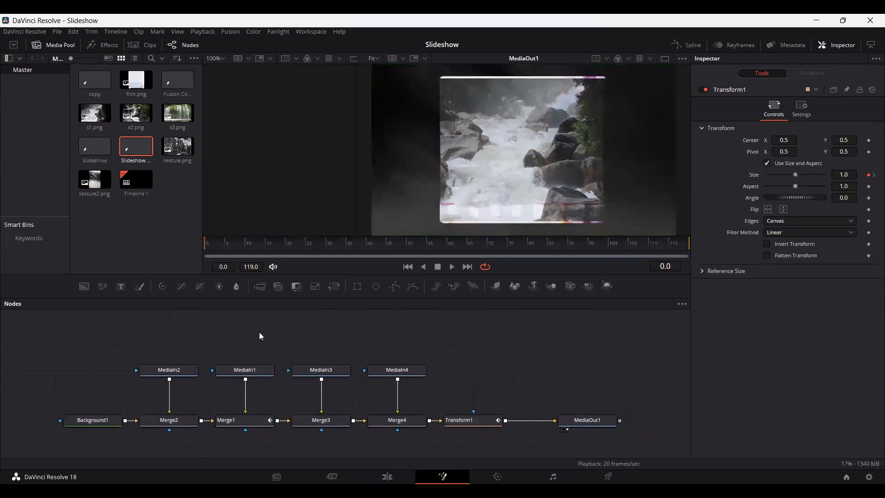
# Step: Swap MediaIn1 for the s2.png waterfall photo wired into Merge1, then return to the Edit page
pyautogui.click(244, 370)
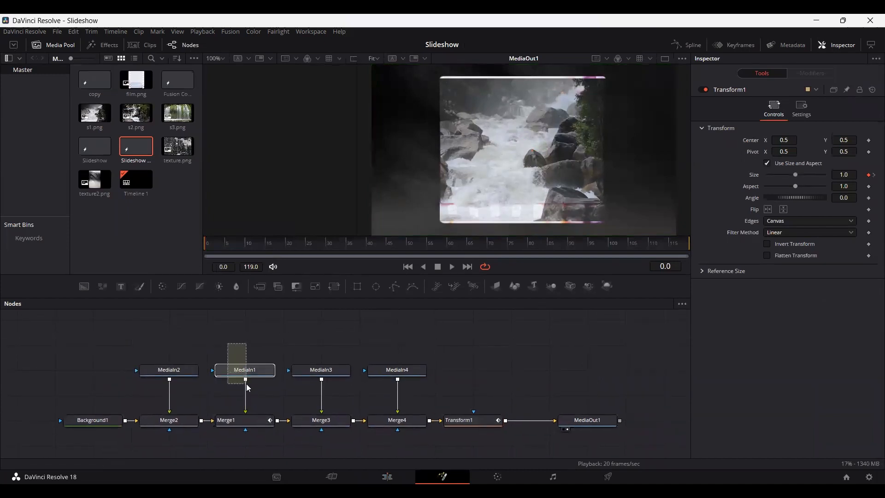
pyautogui.press('Delete')
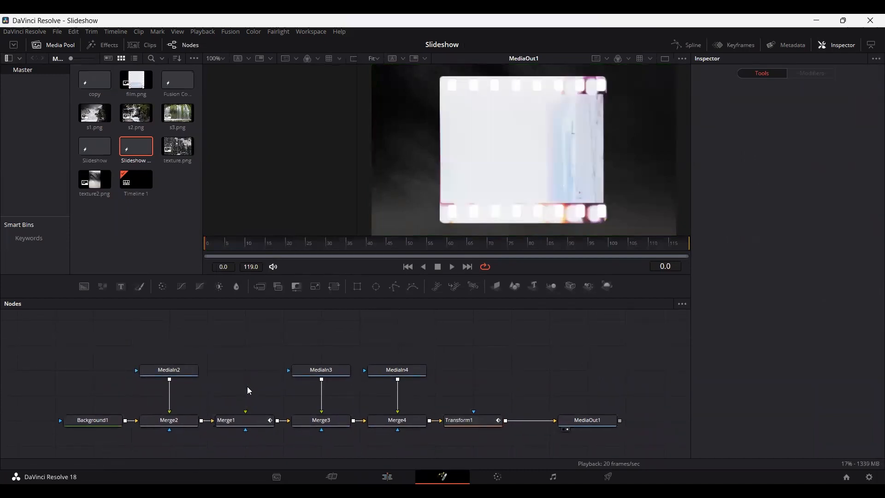
pyautogui.click(135, 112)
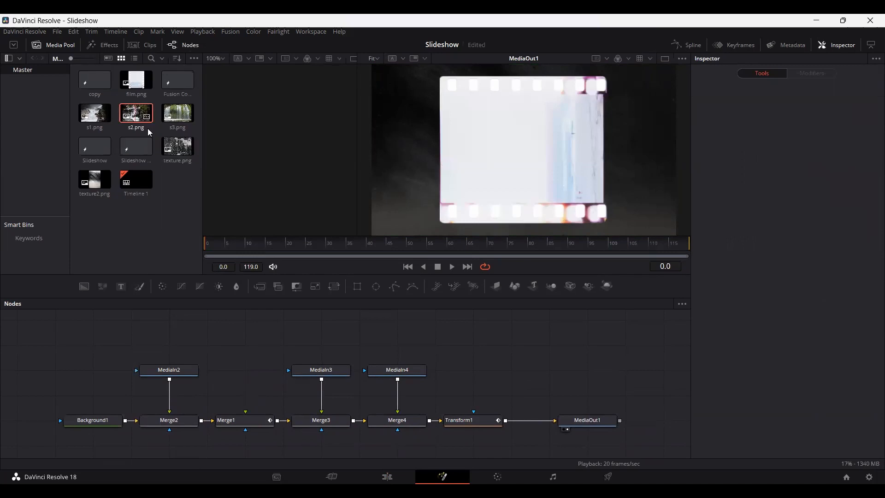
pyautogui.click(244, 369)
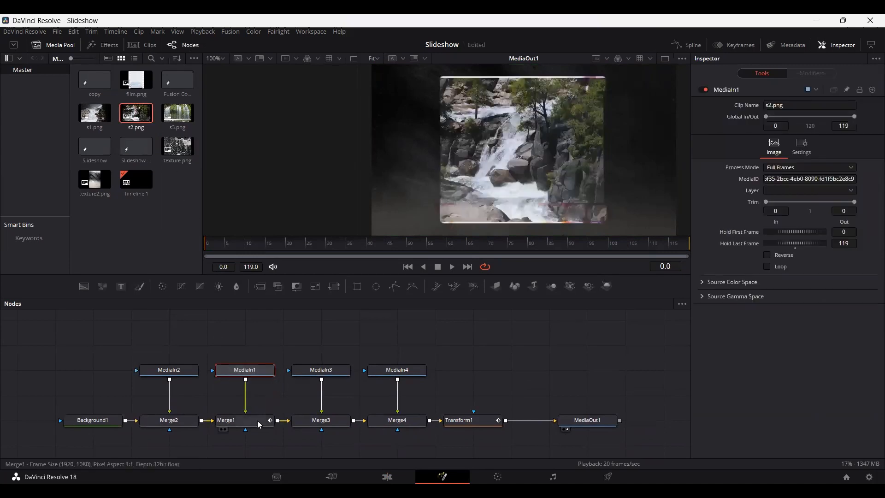
pyautogui.moveTo(541, 203)
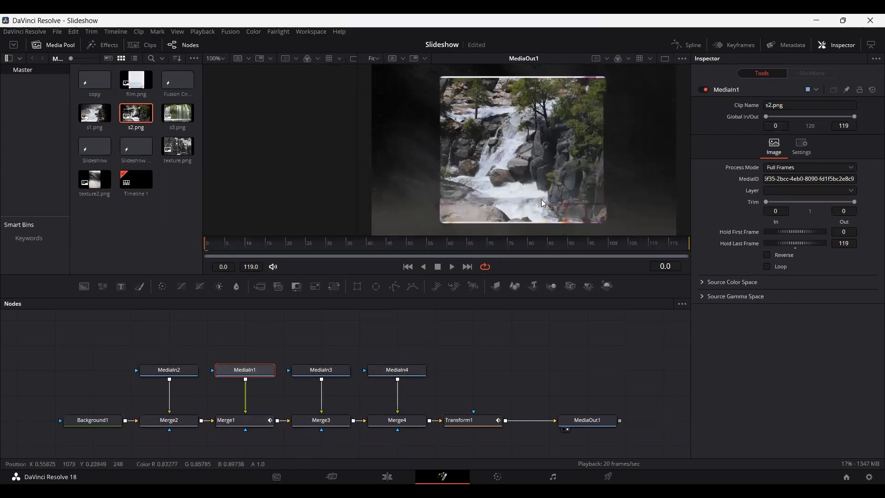
pyautogui.click(387, 476)
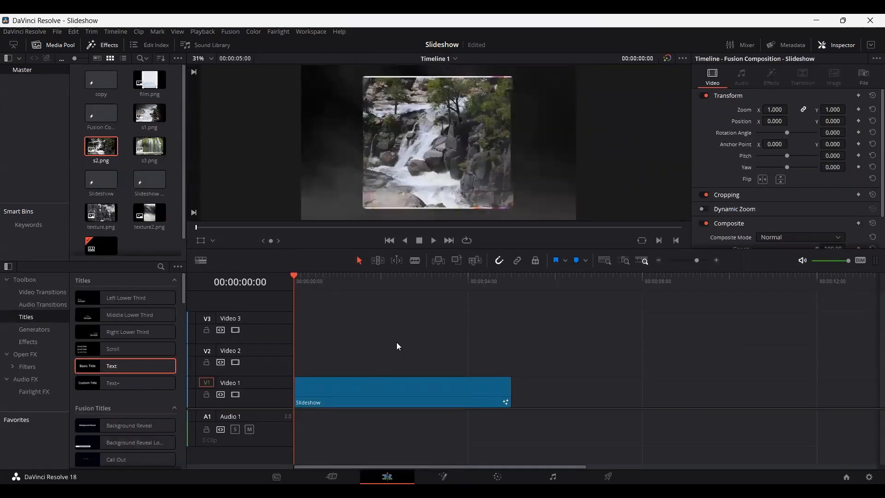
# Step: Place Slideshow copy right after Slideshow on V1 and scrub through both clips
pyautogui.click(149, 179)
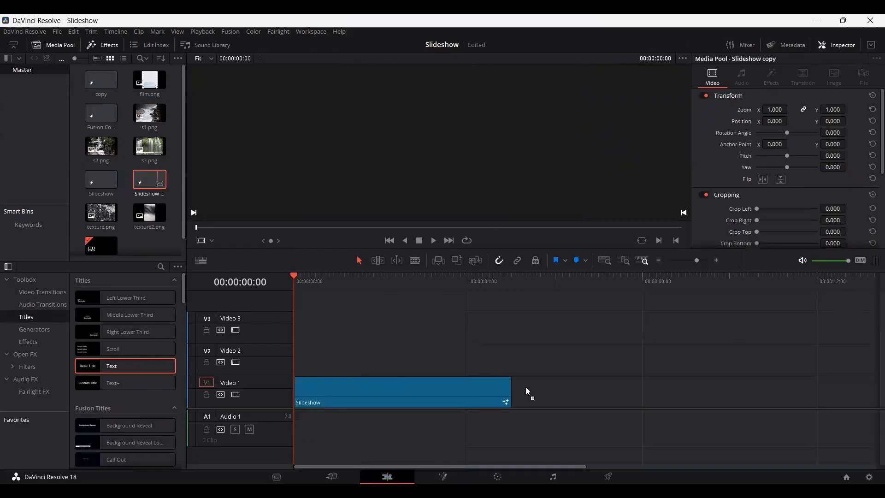
pyautogui.moveTo(496, 292)
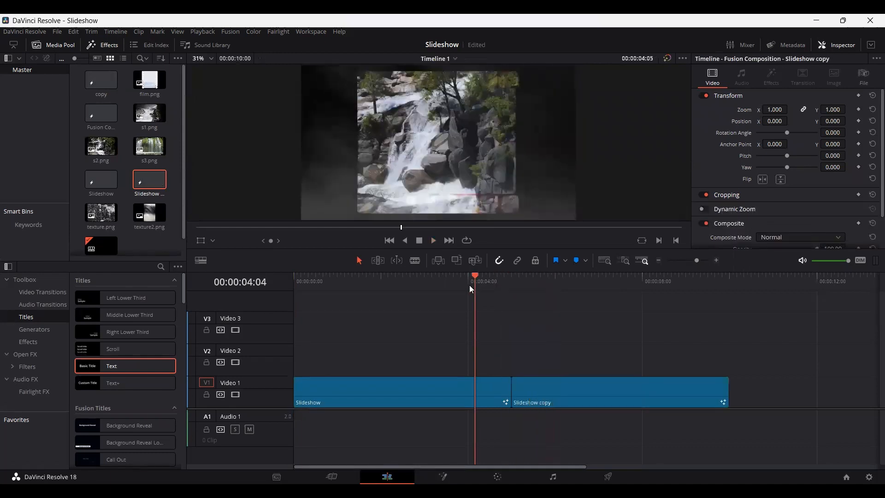
pyautogui.click(616, 275)
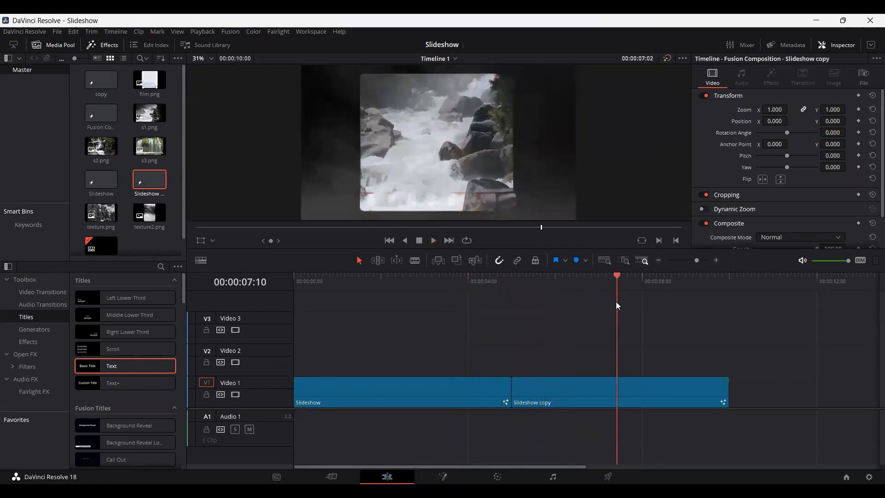
pyautogui.click(575, 276)
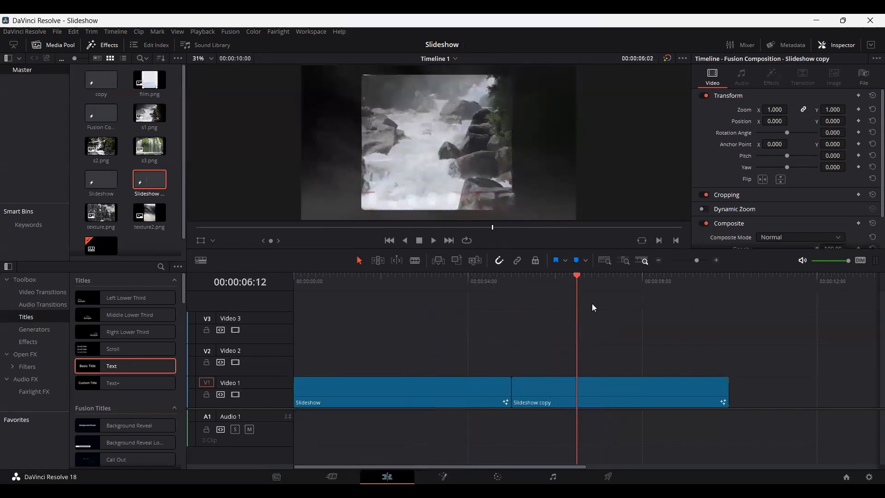
pyautogui.click(448, 276)
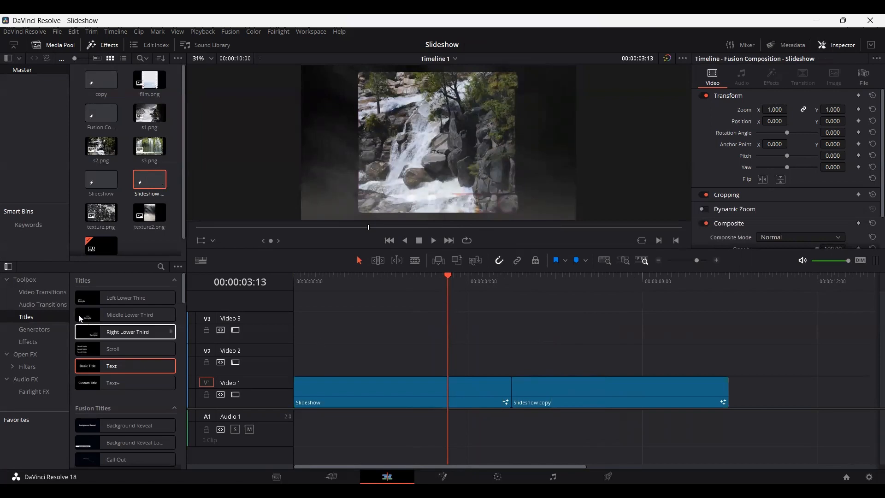
# Step: Add a Blur Dissolve at the cut, then duplicate Slideshow copy and open it in Fusion
pyautogui.click(43, 292)
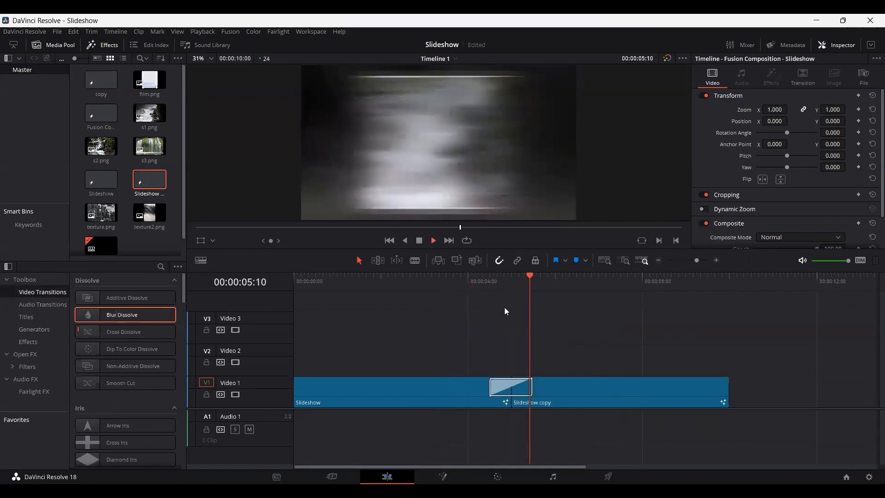
pyautogui.click(476, 274)
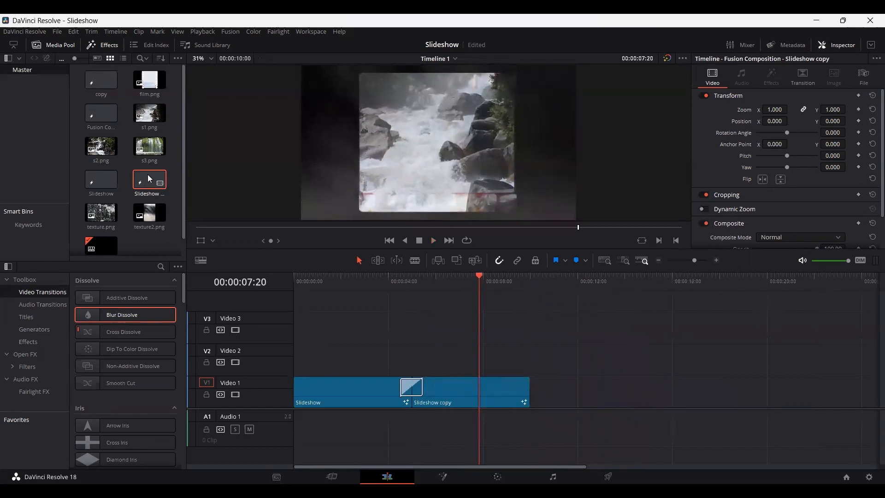
pyautogui.rightClick(149, 179)
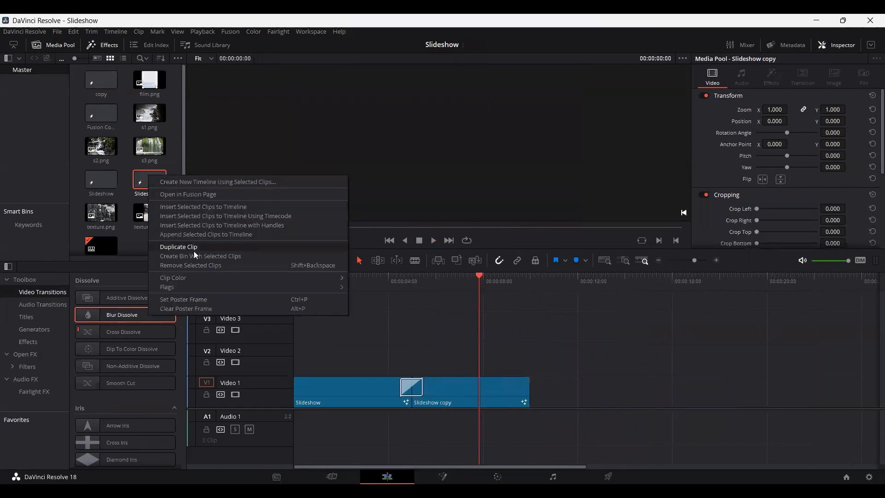
pyautogui.click(178, 246)
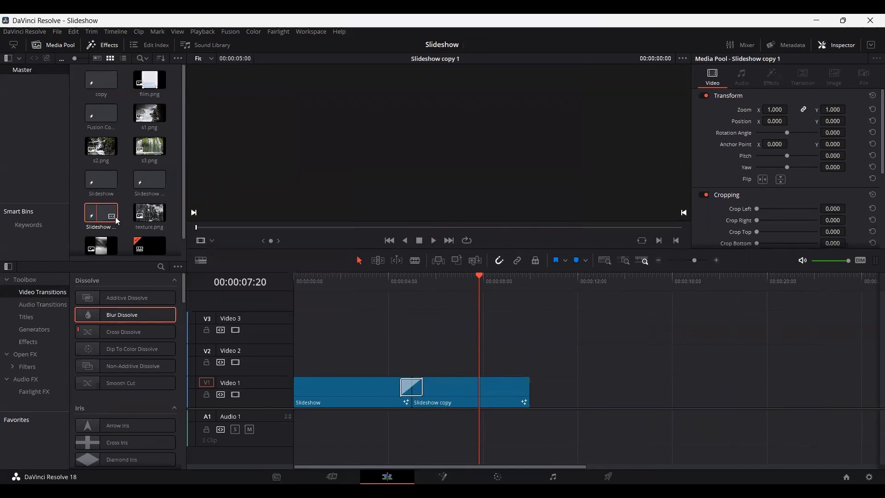
pyautogui.click(443, 476)
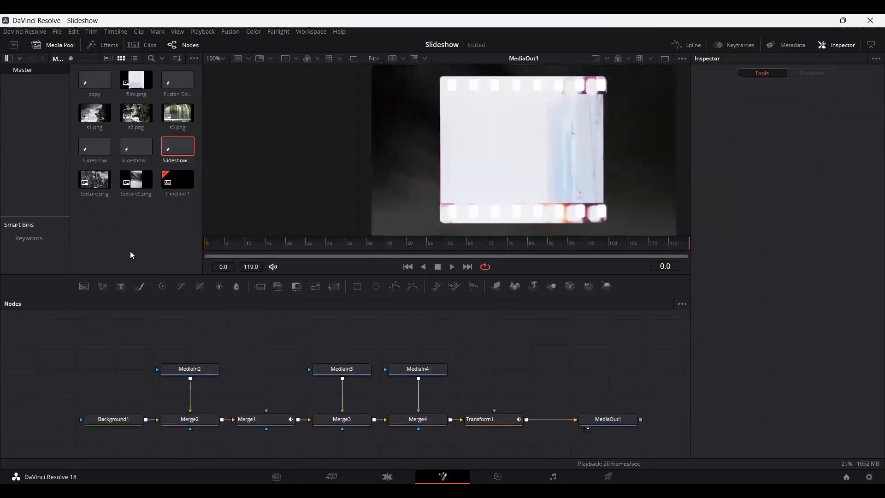
# Step: Feed the s3.png photo into Merge1, then return to Edit and select Slideshow copy 1
pyautogui.click(177, 112)
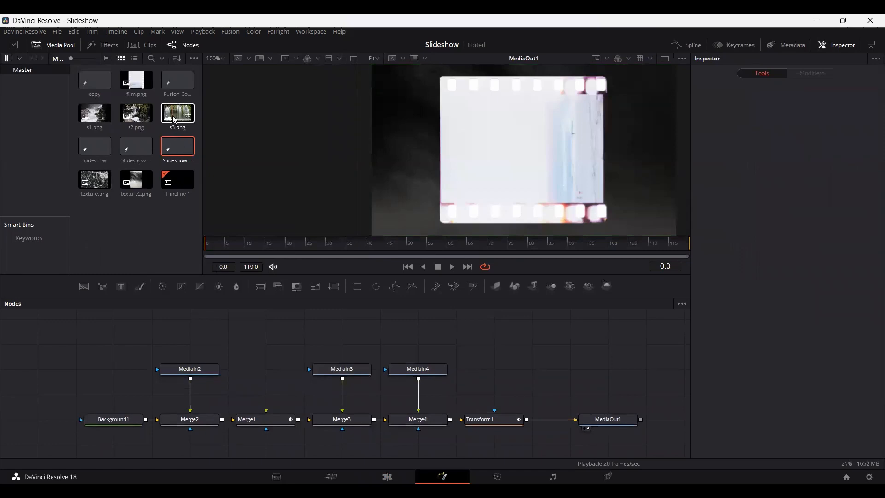
pyautogui.click(177, 113)
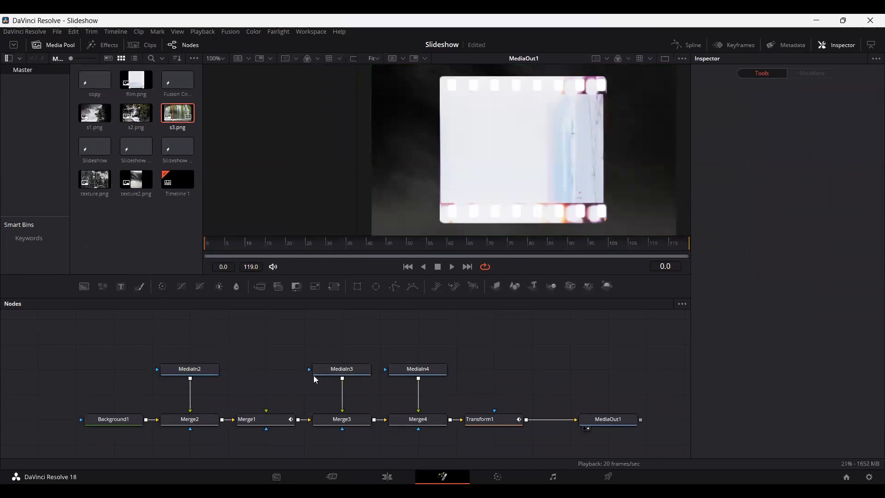
pyautogui.click(265, 369)
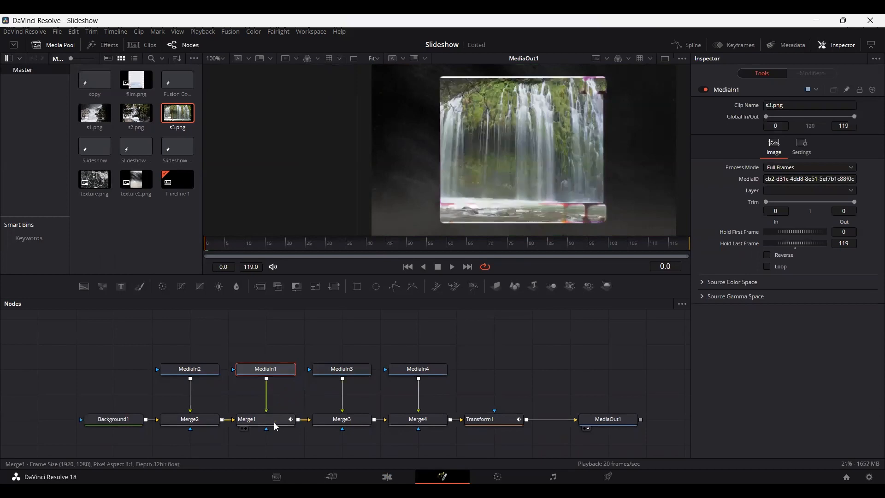
pyautogui.click(387, 476)
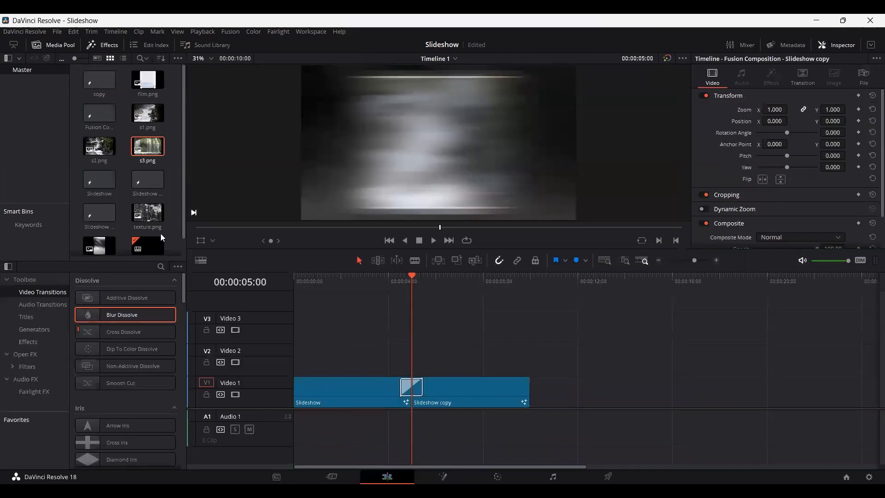
pyautogui.click(99, 214)
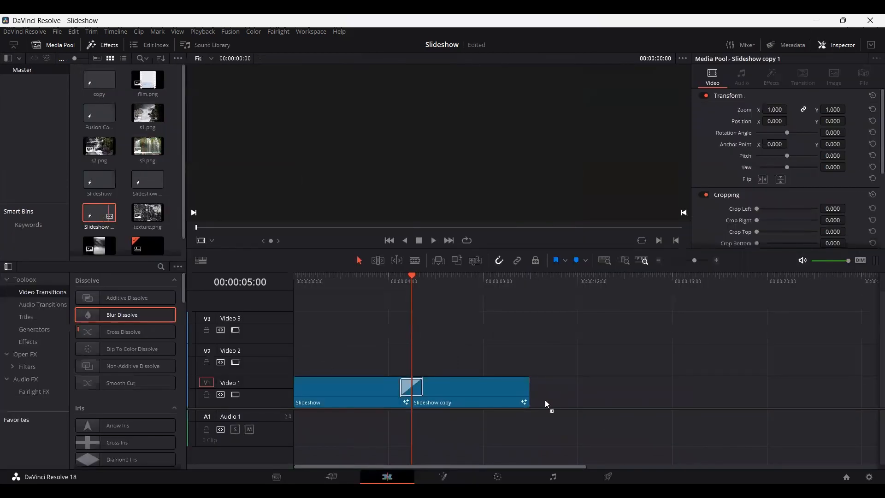